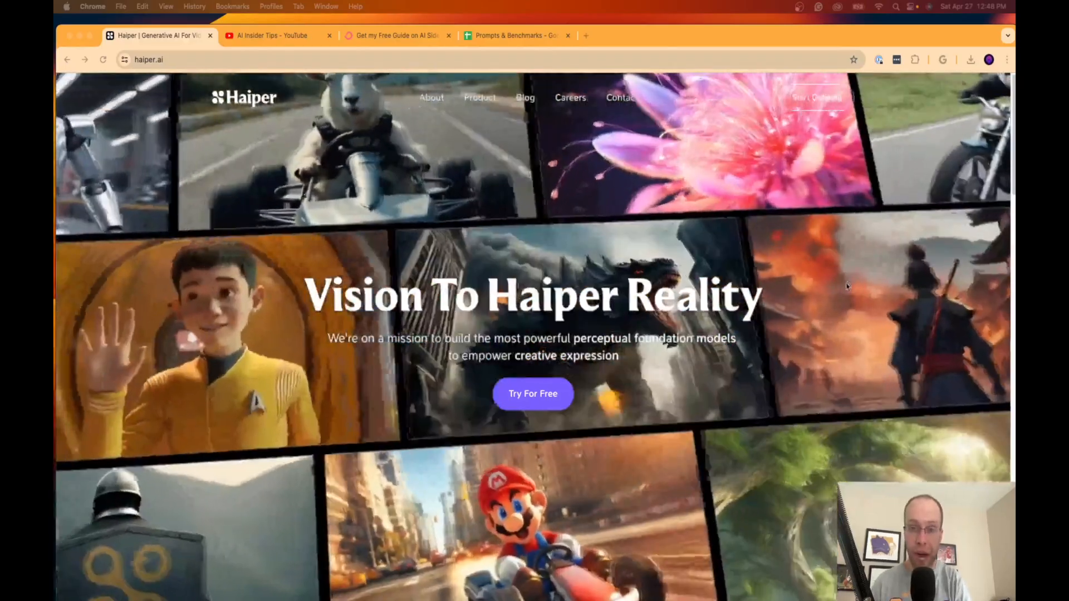
Browse down the Haiper homepage, then look through the channel's YouTube videos list
scroll("down", 3)
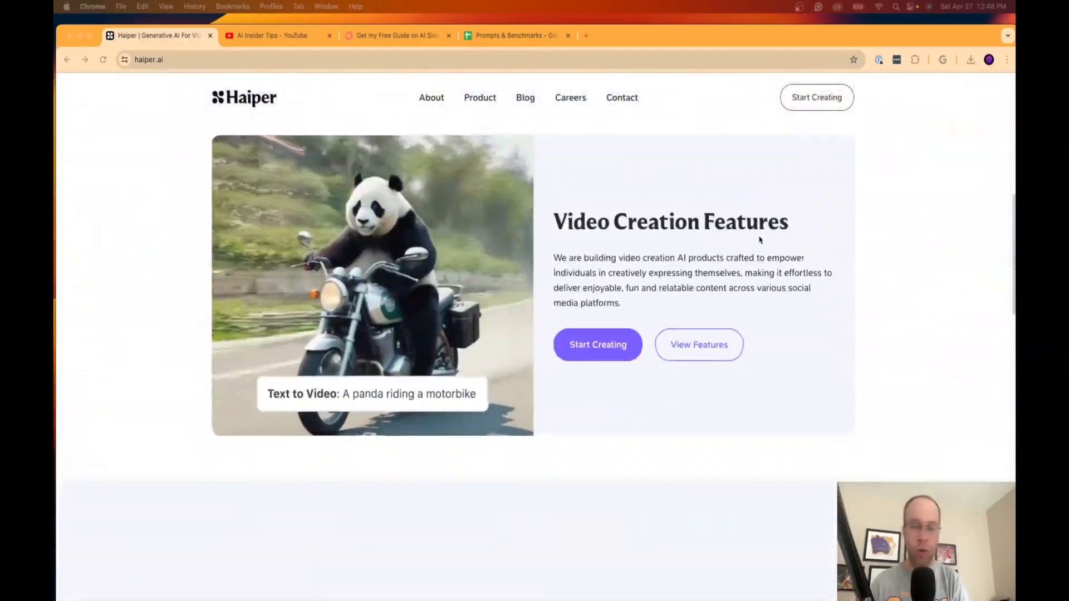
scroll("down", 3)
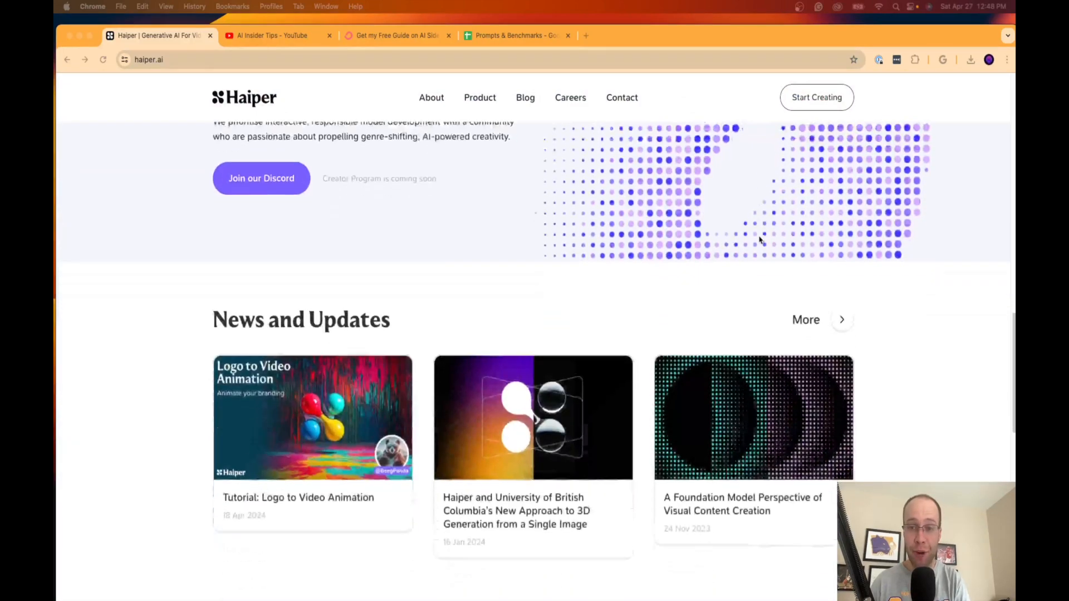
scroll("down", 3)
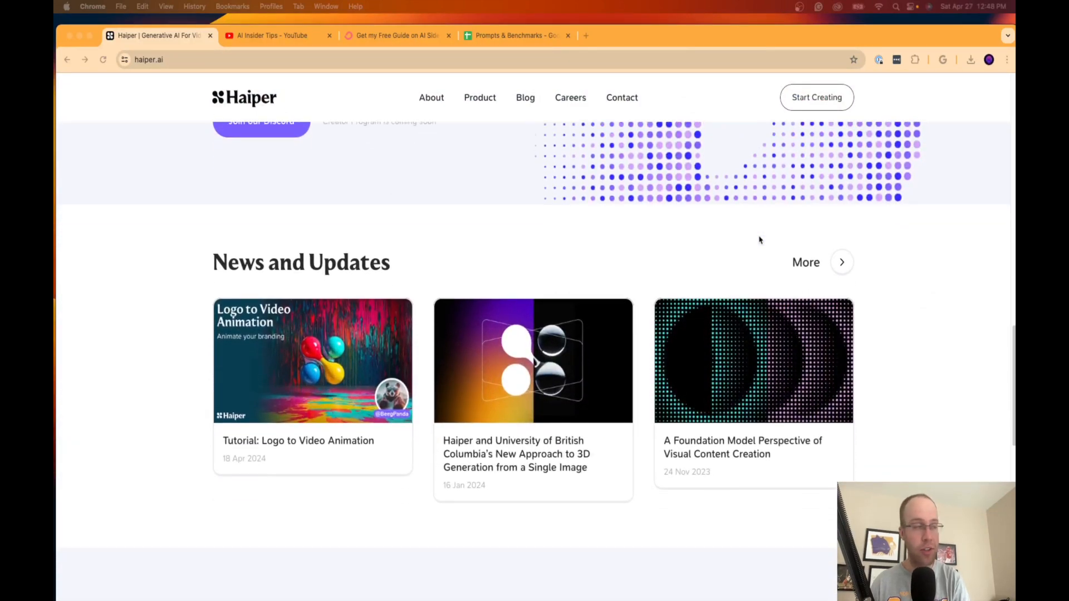
scroll("down", 3)
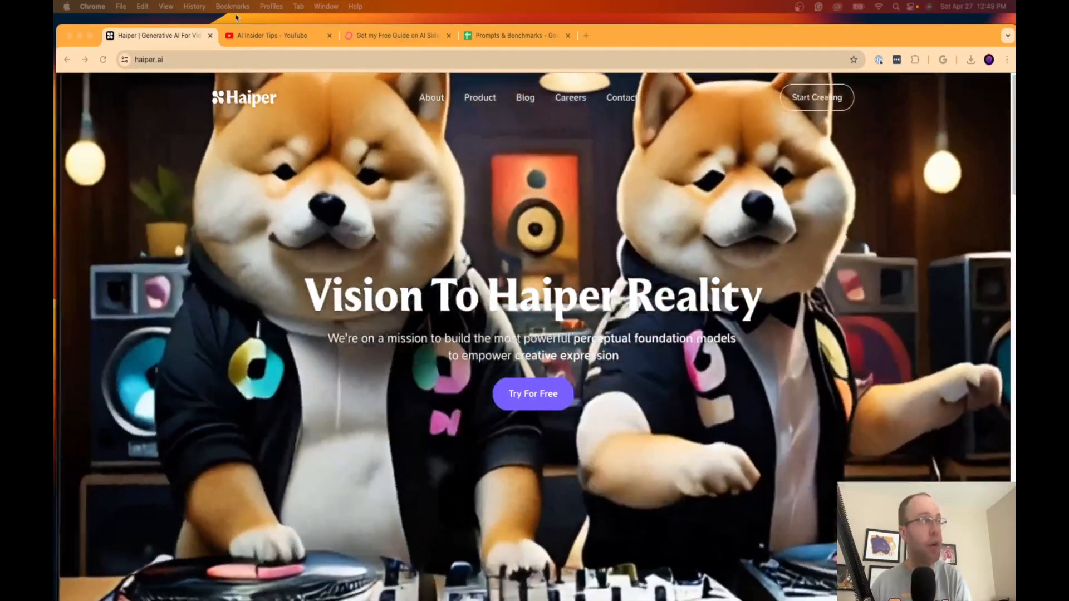
left_click(273, 35)
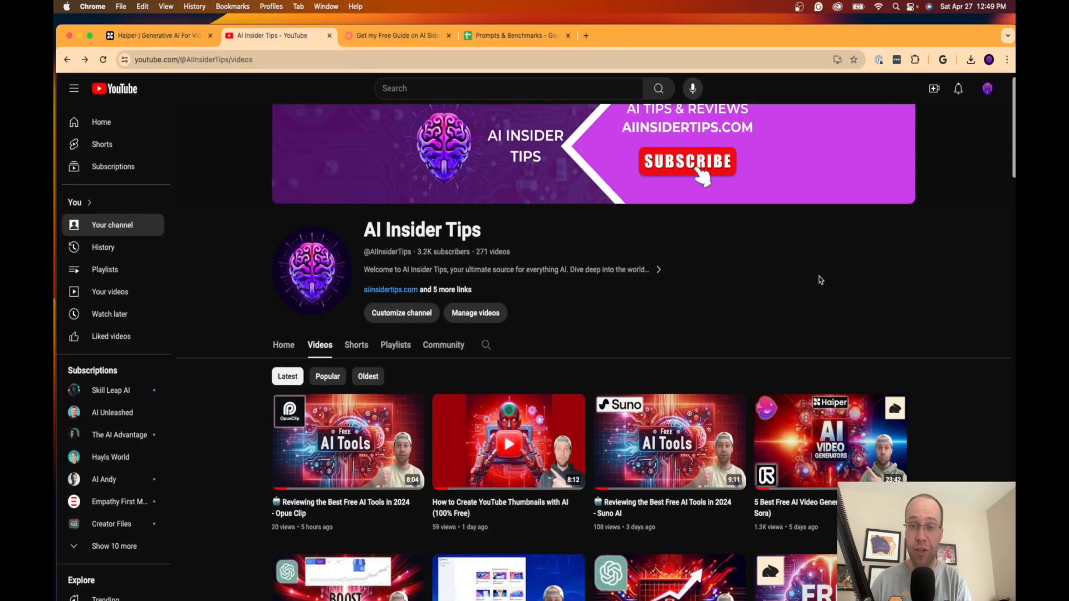
scroll("down", 3)
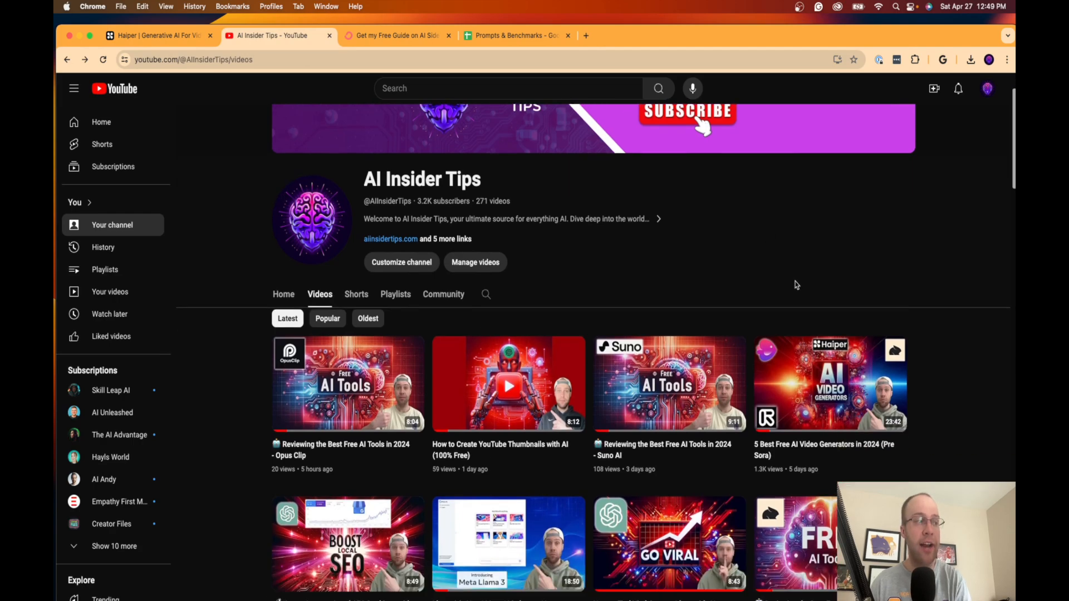
scroll("down", 3)
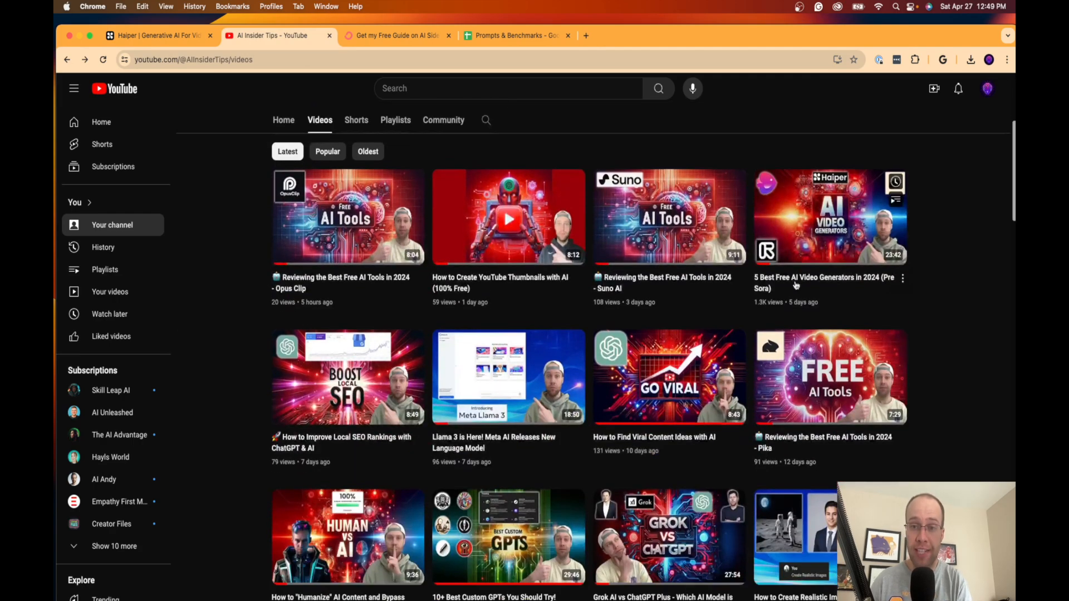
scroll("down", 3)
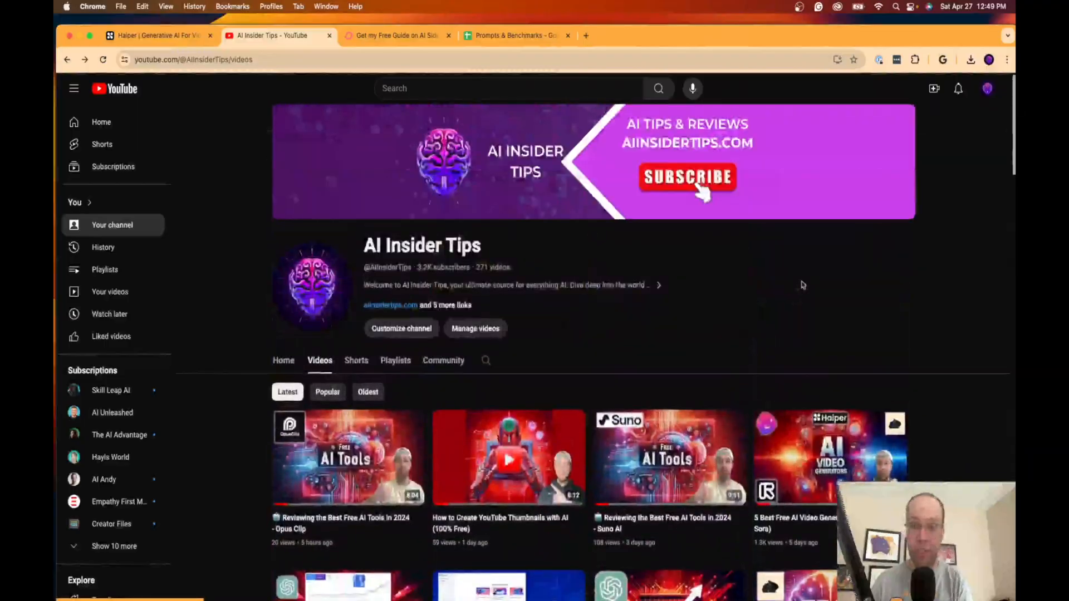
Return to the Haiper homepage, briefly view the OpenAI Sora page, then come back to Haiper
left_click(156, 35)
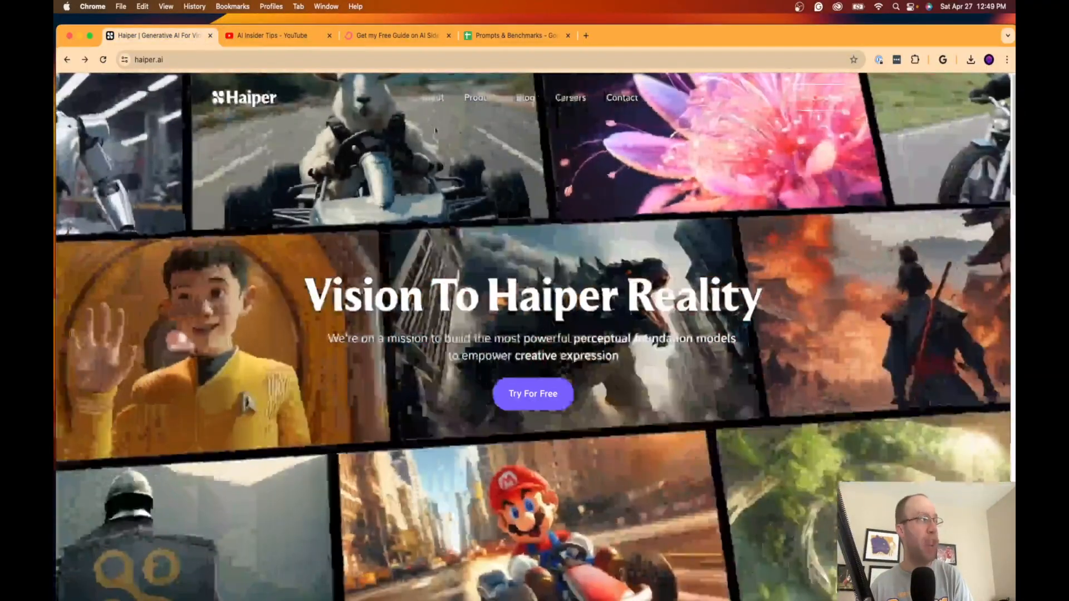
left_click(156, 59)
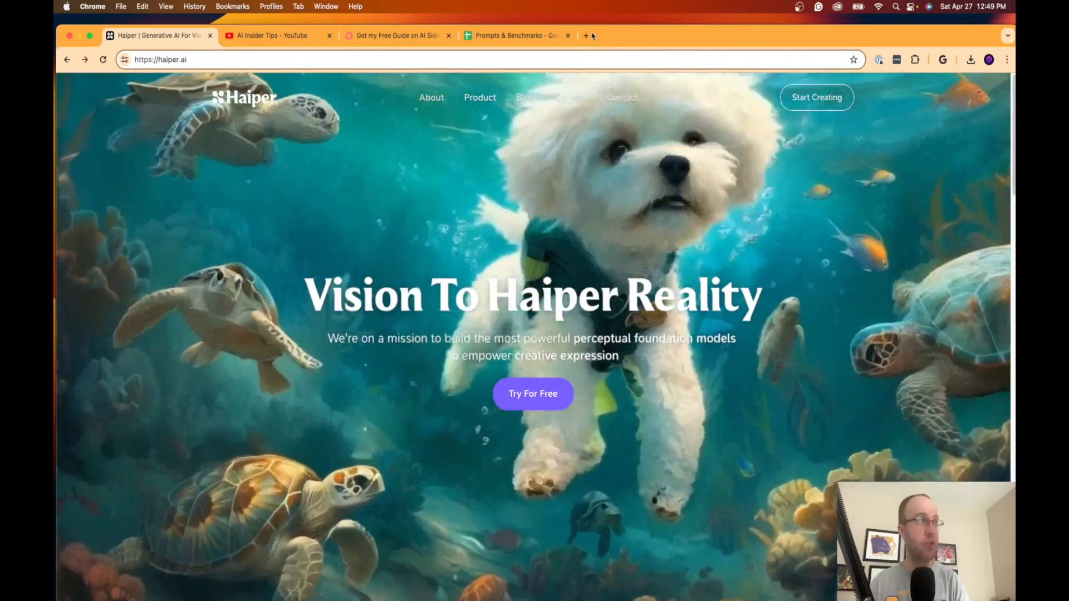
left_click(584, 35)
type("openai.com/sora")
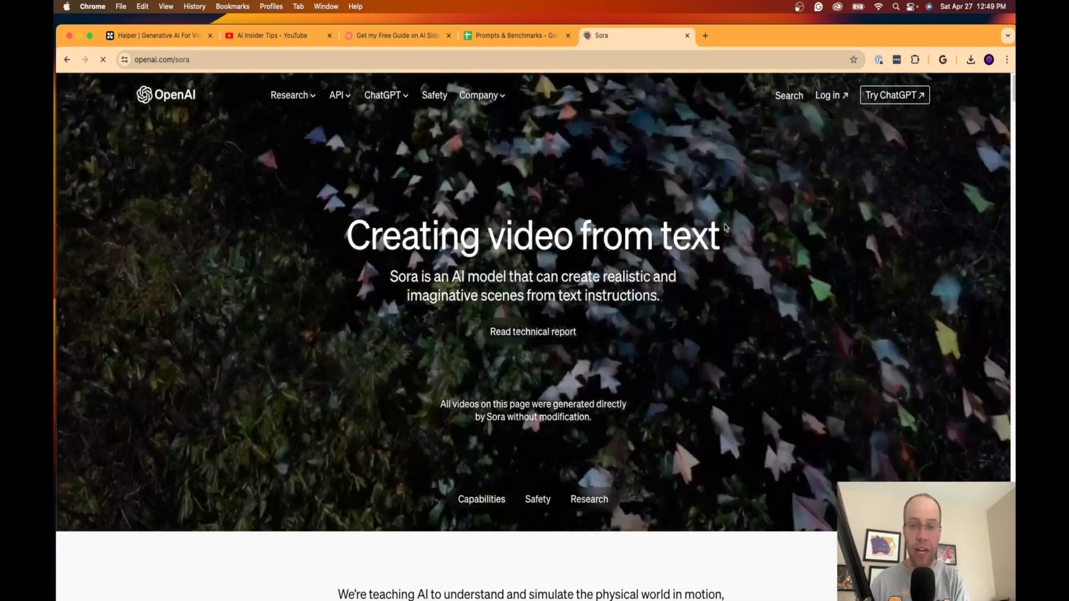
scroll("down", 3)
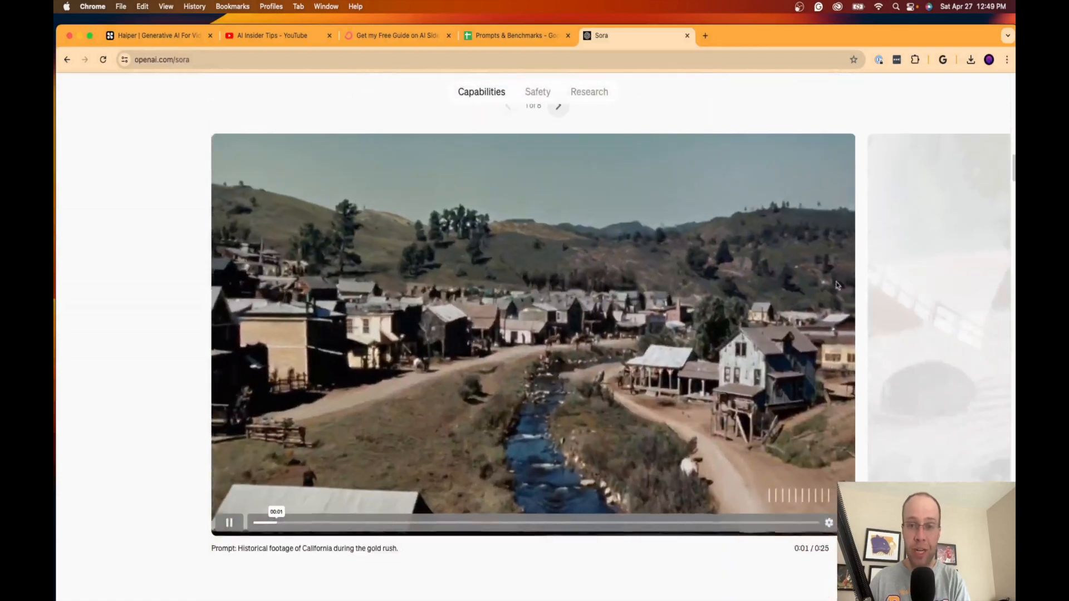
scroll("down", 3)
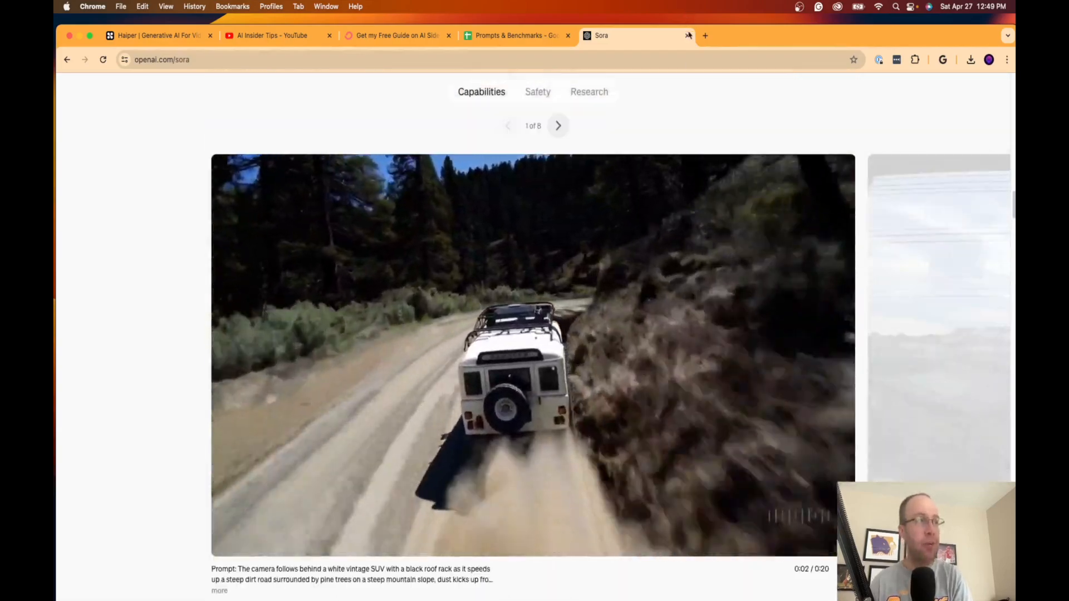
left_click(156, 35)
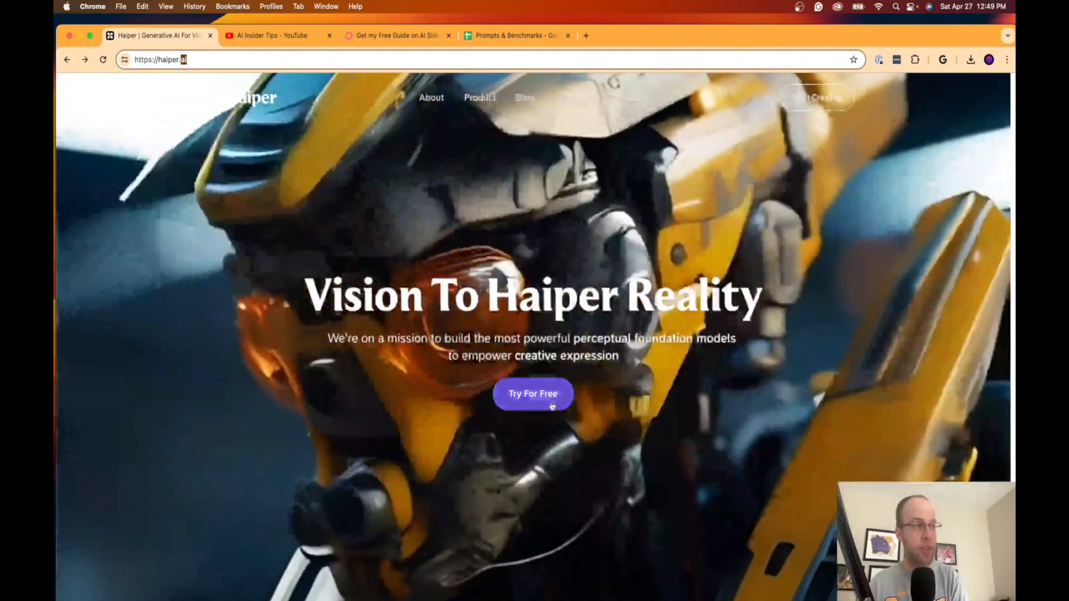
Enter the Haiper app via Try For Free, view the Profile page, then go to Explore
left_click(535, 394)
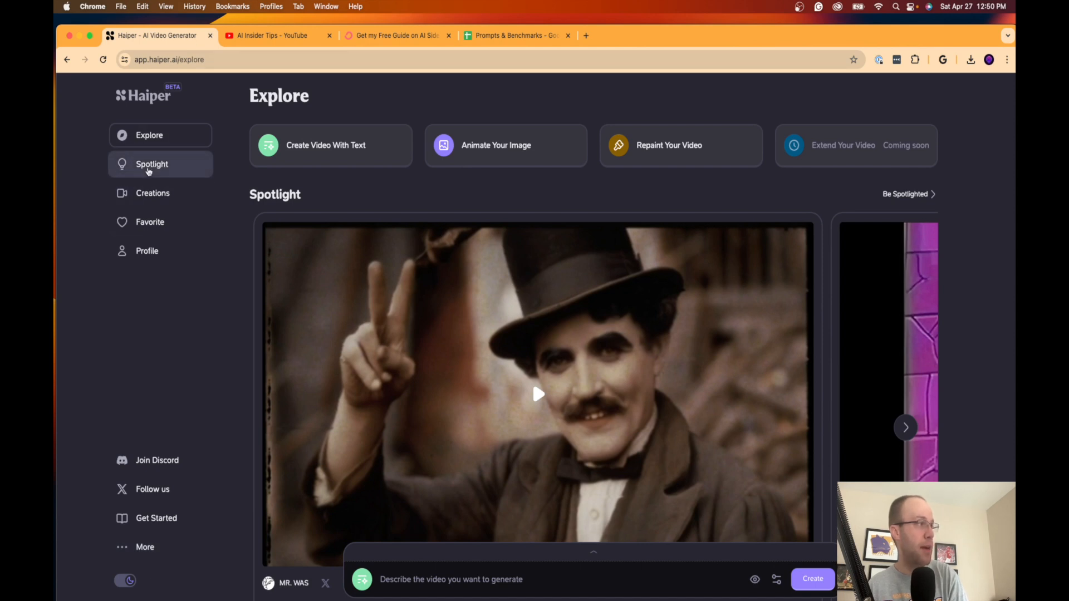
left_click(147, 252)
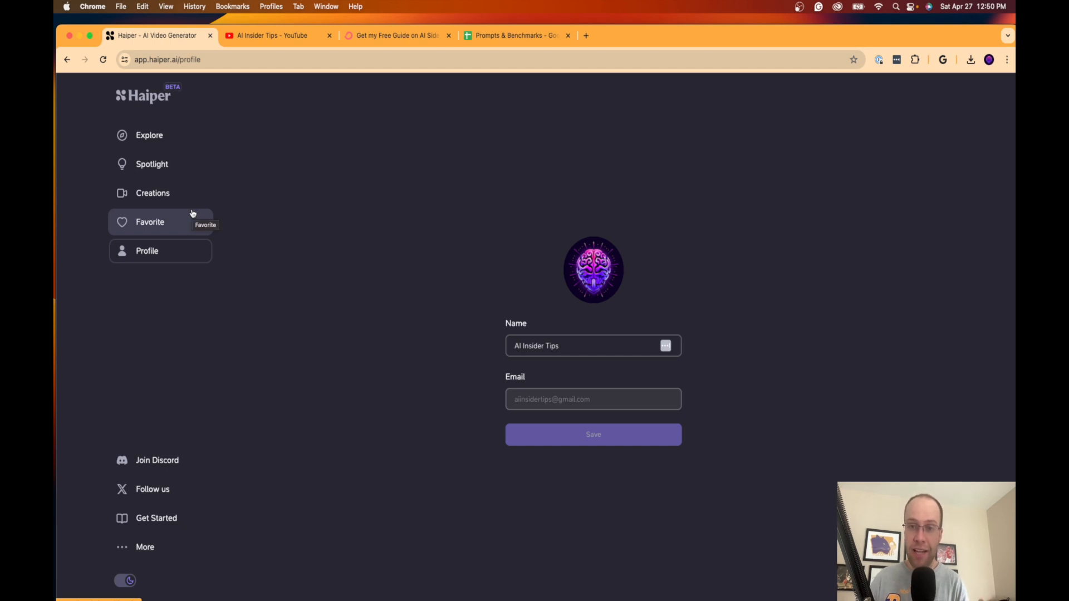
mouse_move(170, 383)
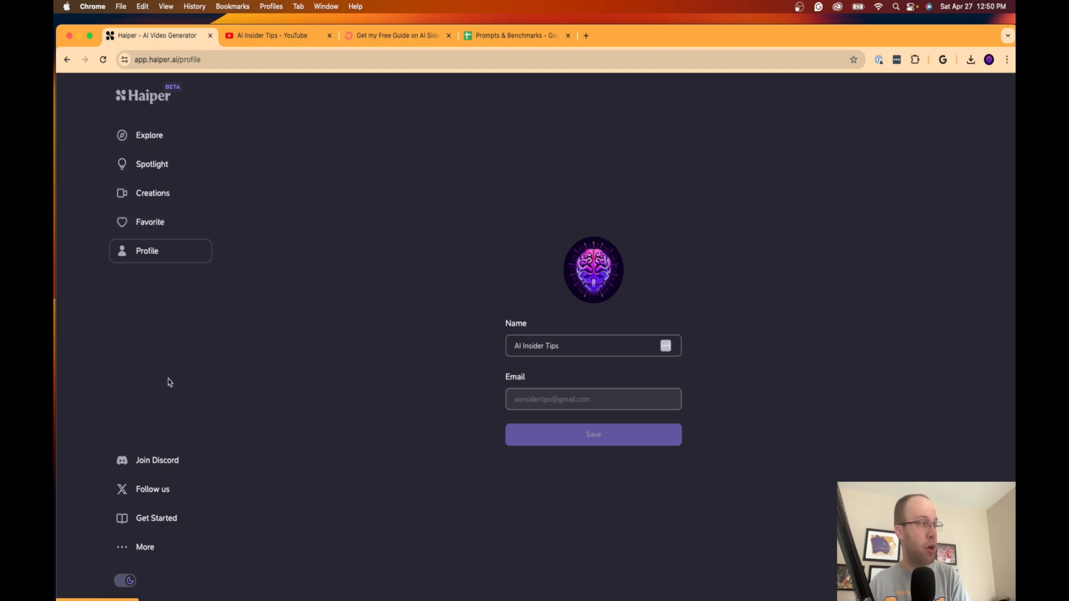
mouse_move(174, 356)
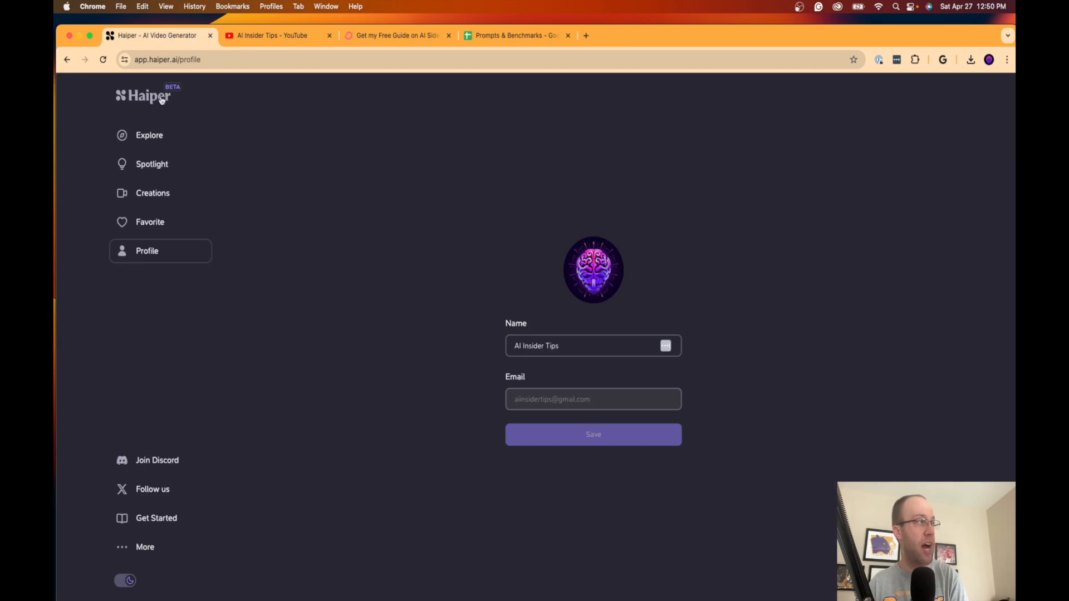
left_click(148, 135)
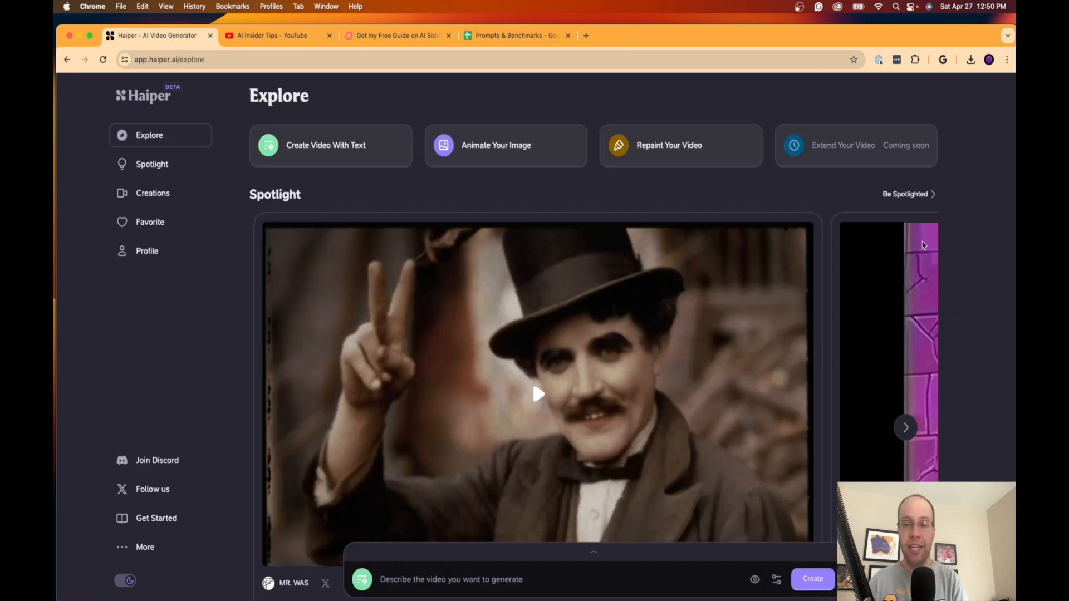
mouse_move(930, 240)
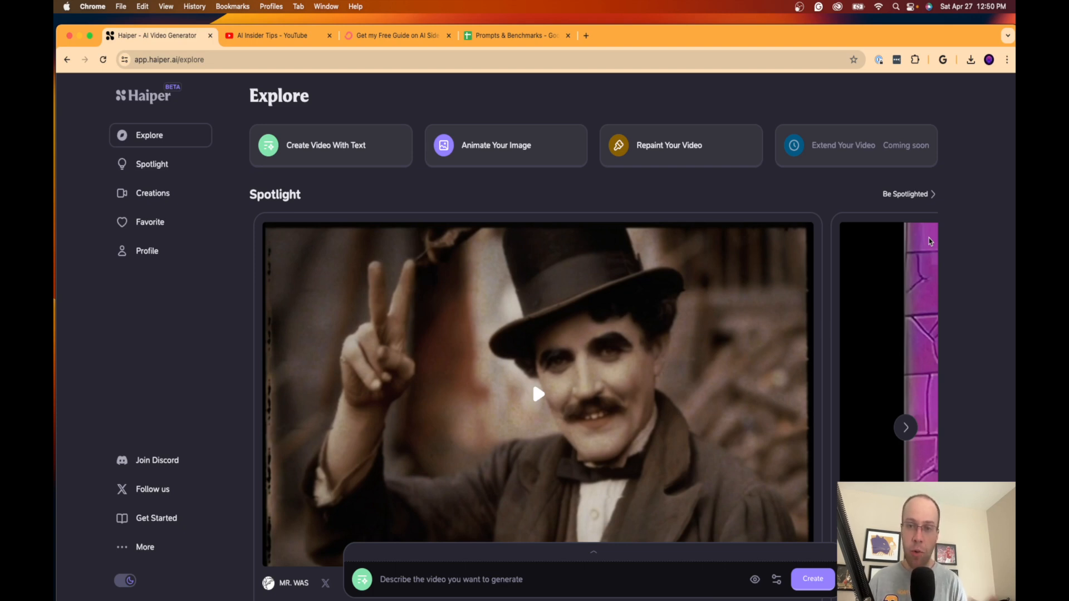
mouse_move(897, 224)
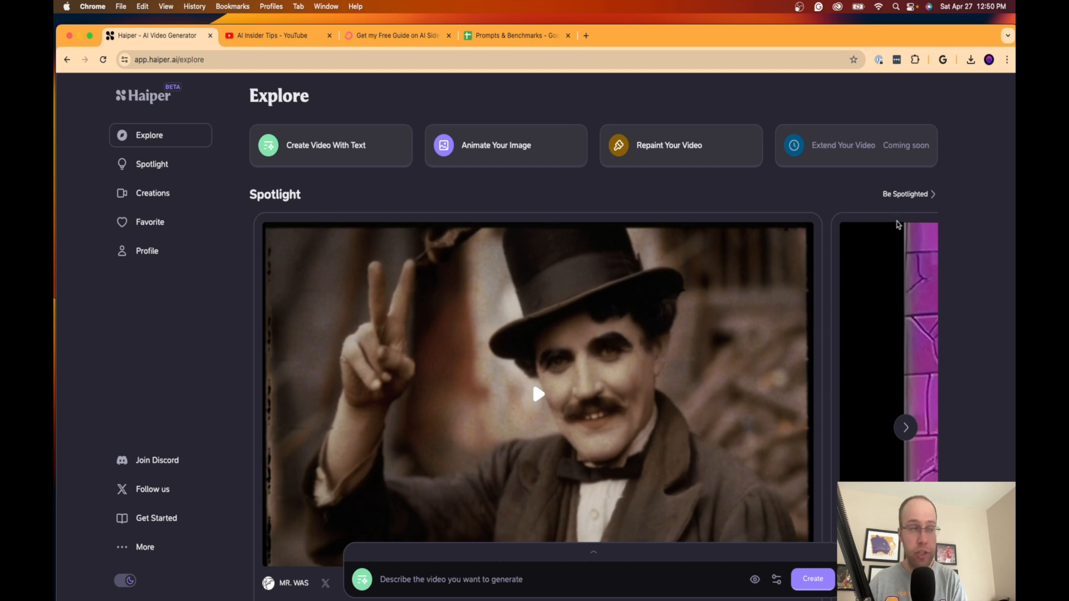
mouse_move(161, 166)
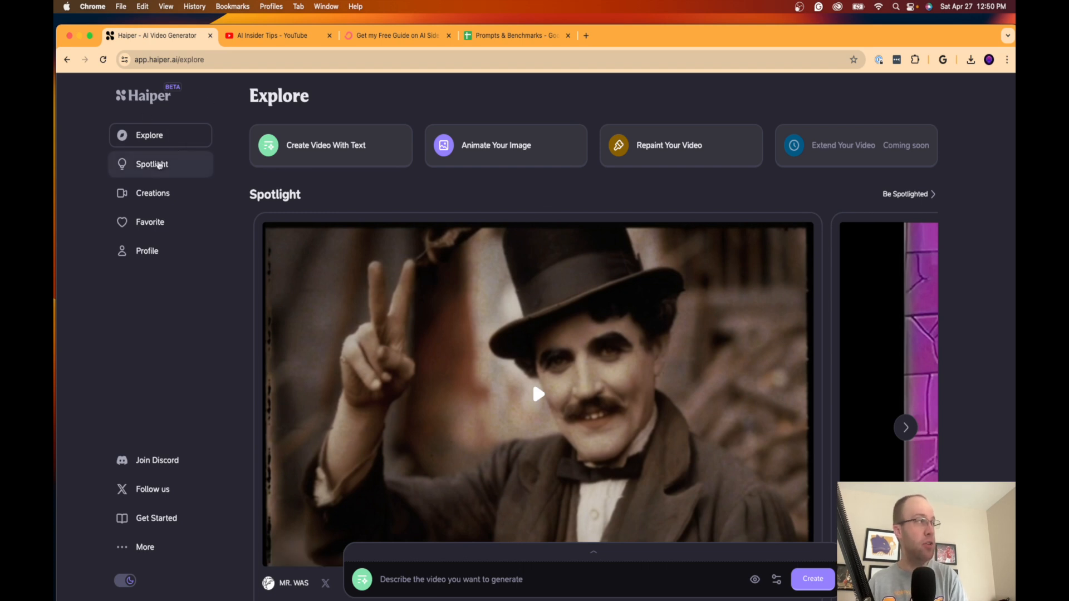
mouse_move(162, 167)
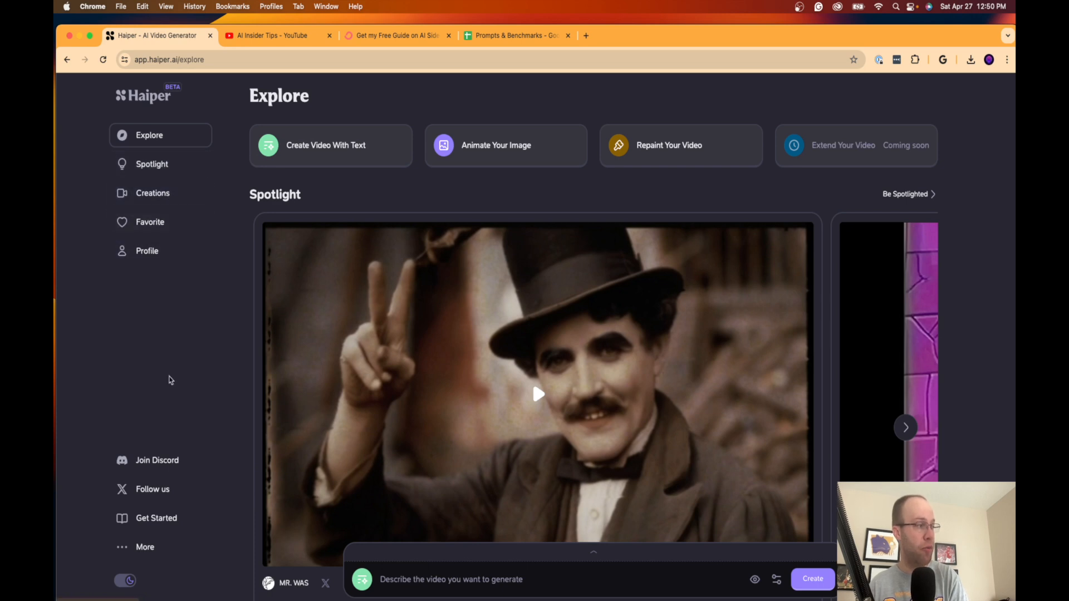
mouse_move(642, 579)
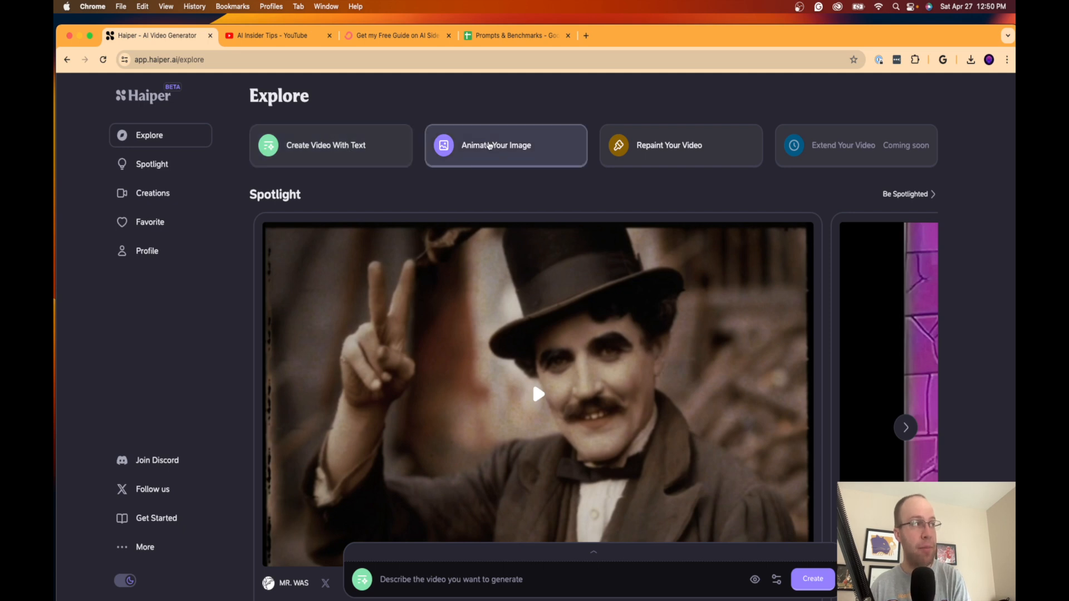
mouse_move(605, 146)
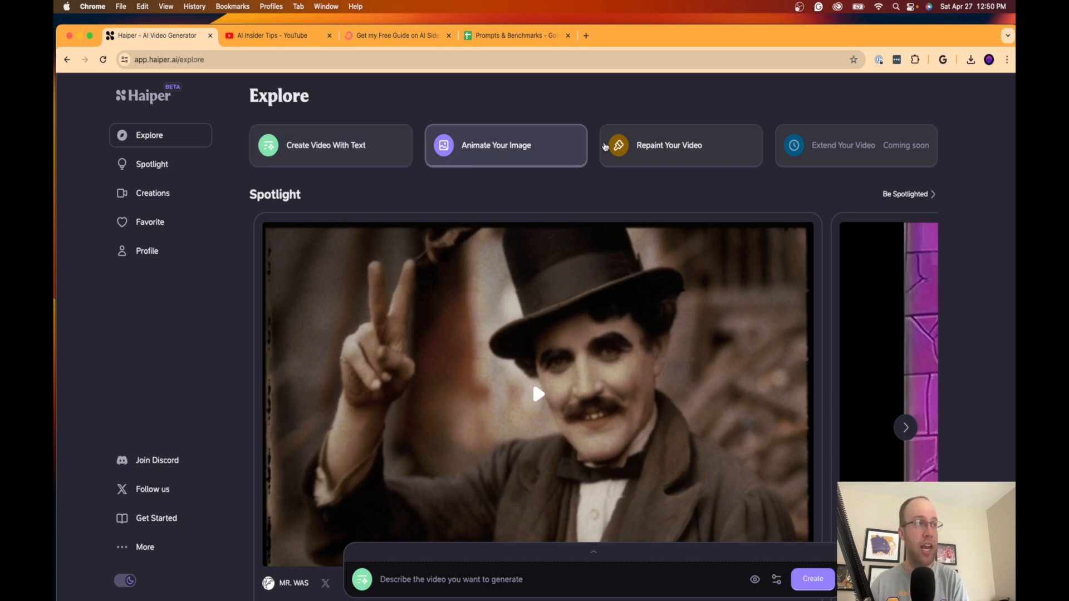
mouse_move(830, 147)
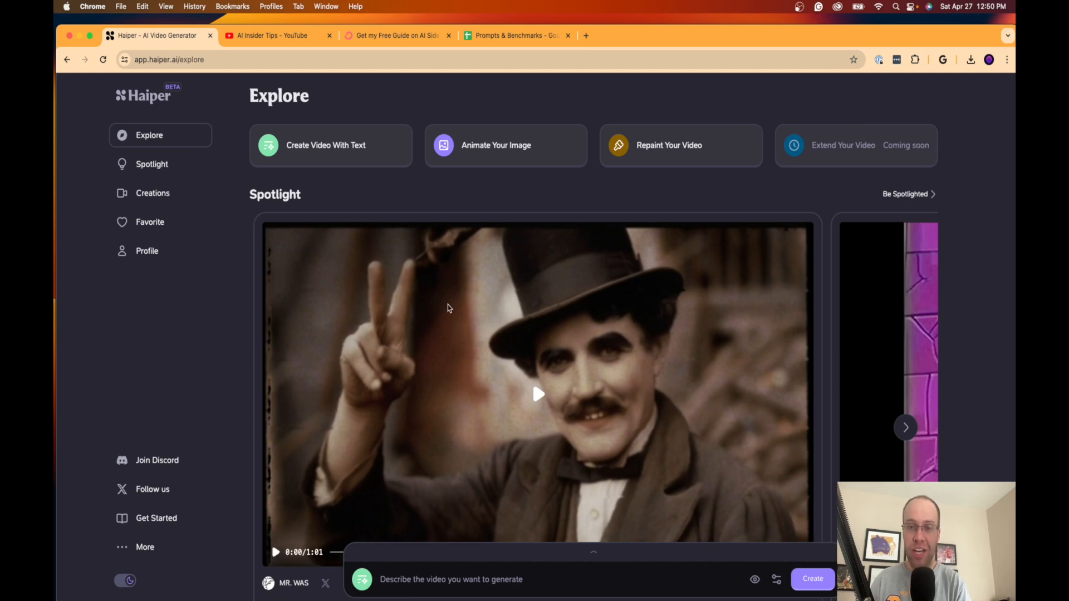
scroll("down", 3)
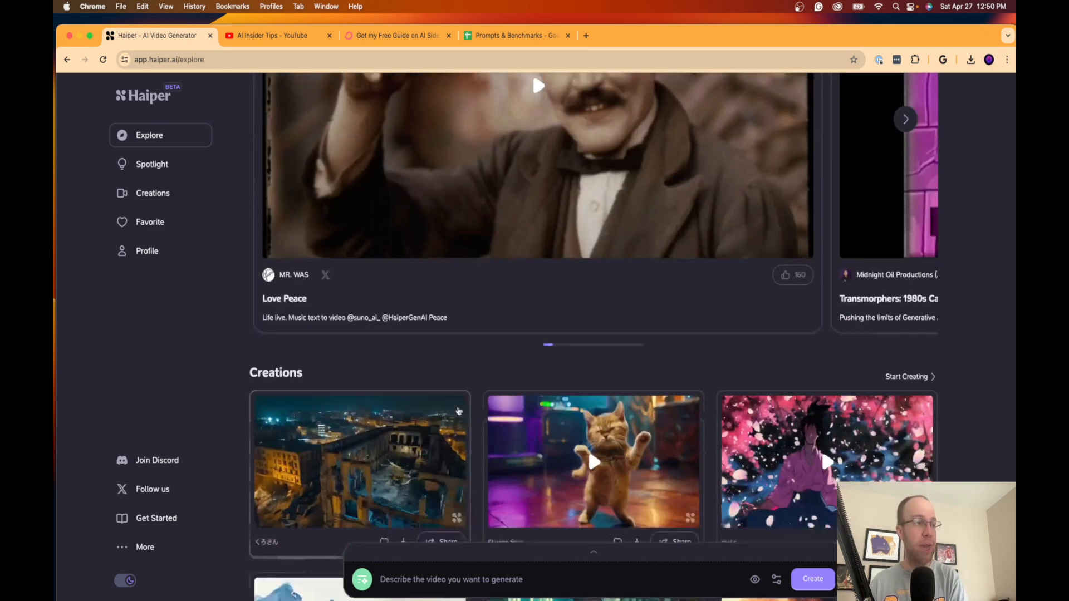
scroll("down", 3)
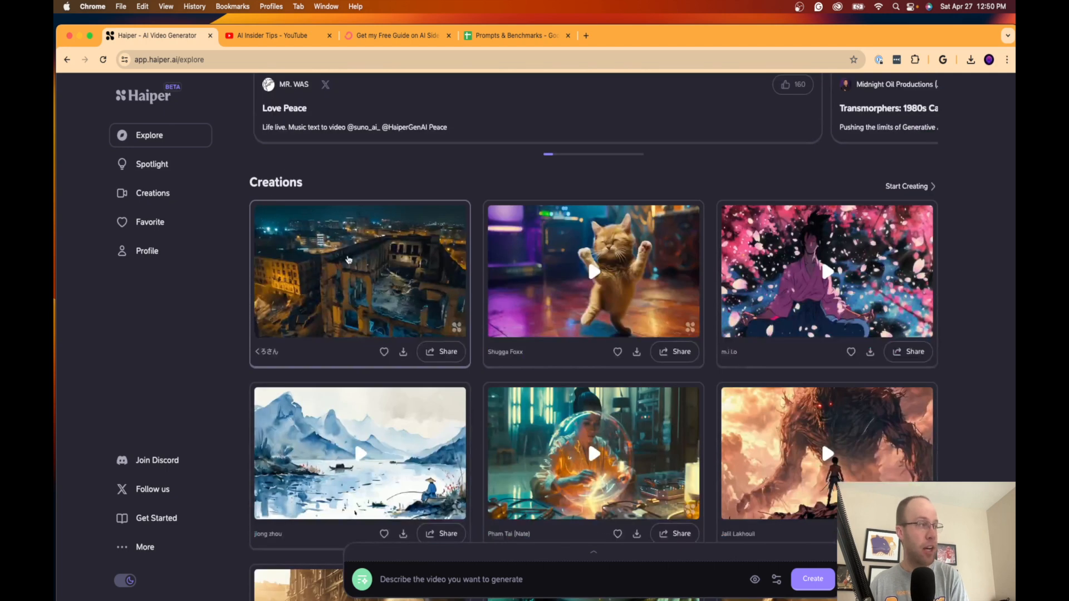
scroll("down", 3)
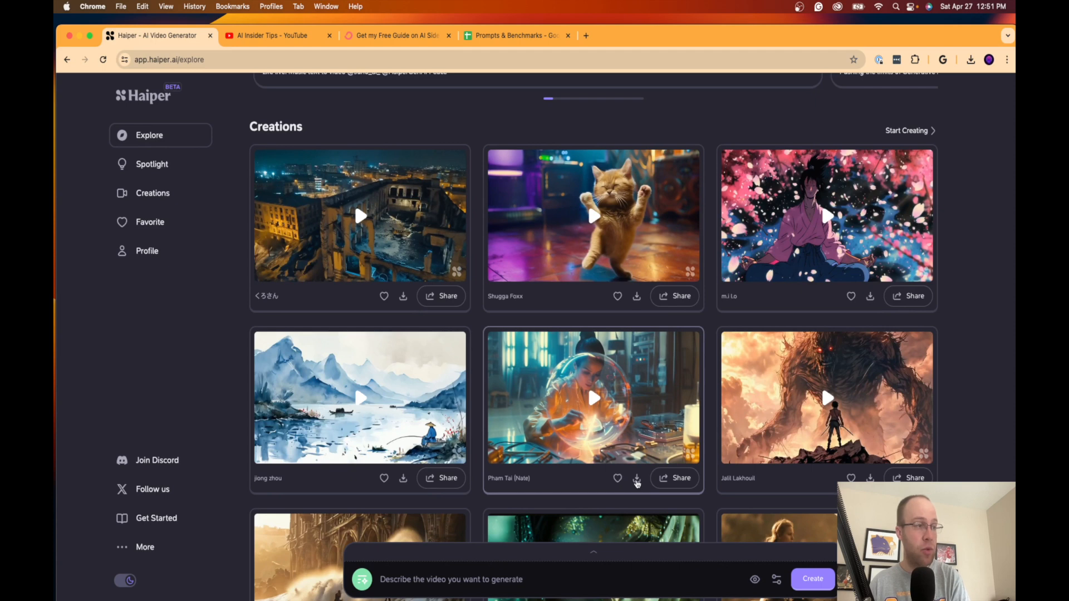
mouse_move(638, 481)
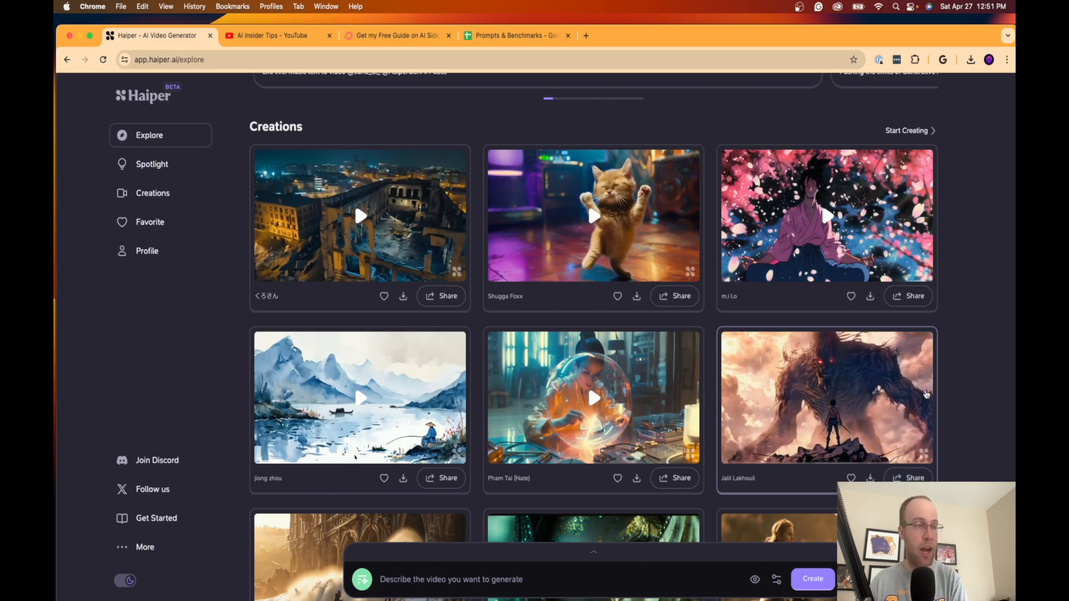
scroll("down", 3)
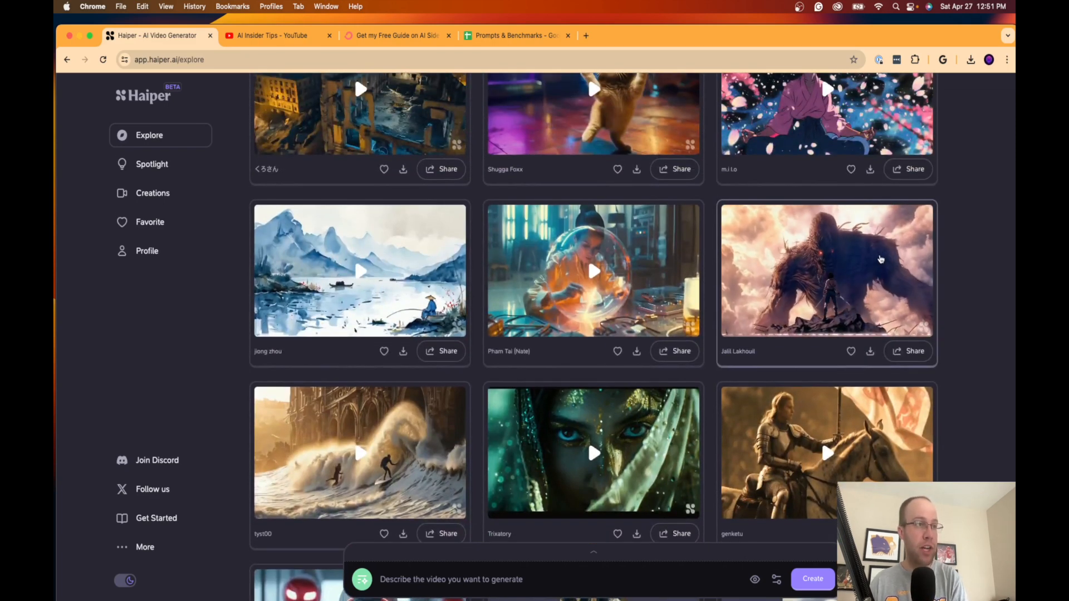
scroll("down", 3)
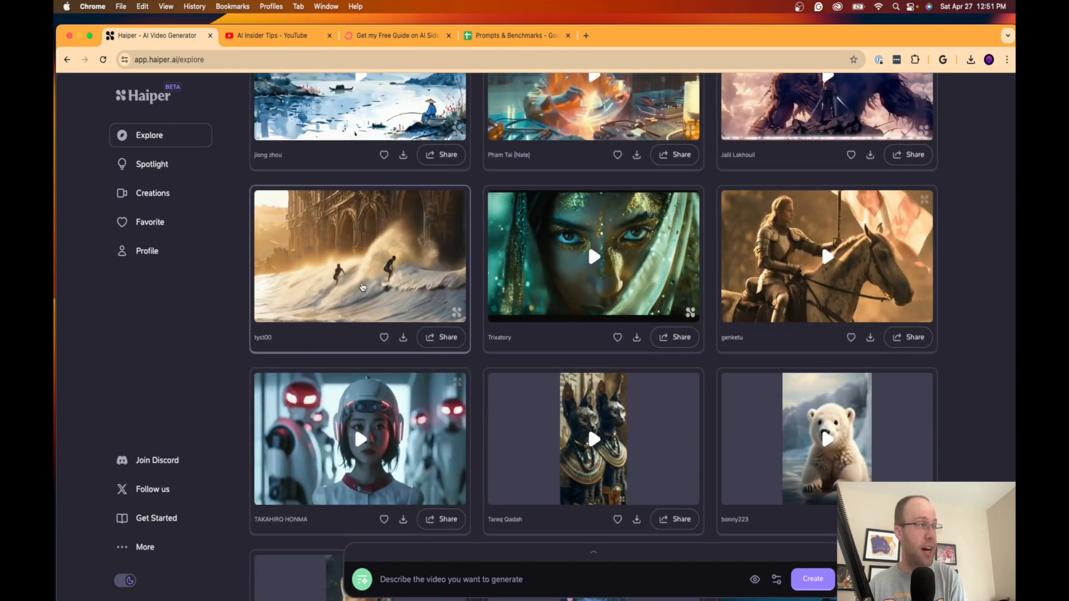
scroll("down", 3)
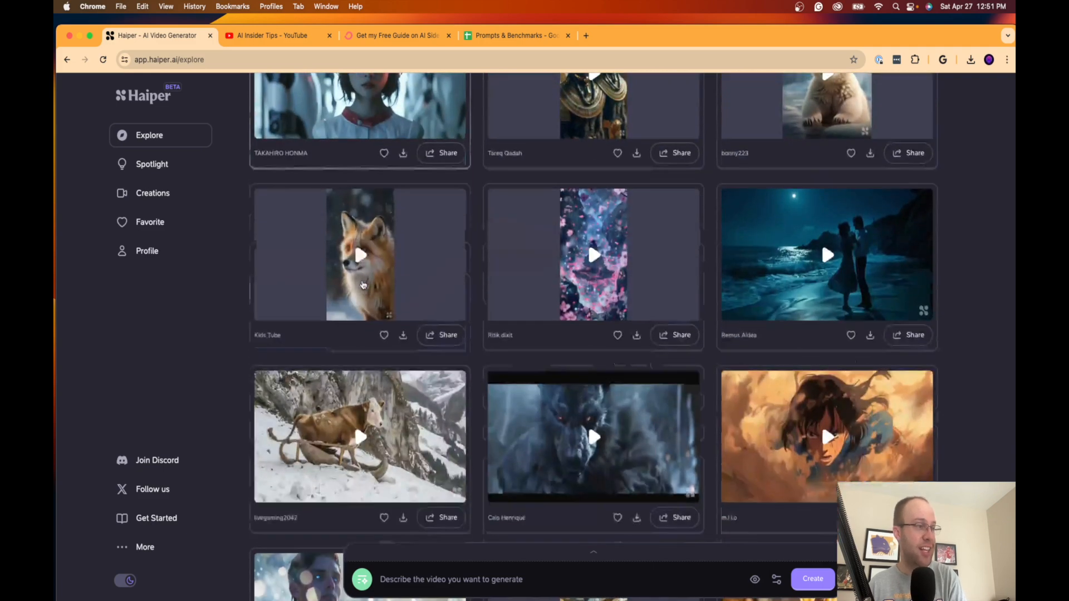
scroll("down", 3)
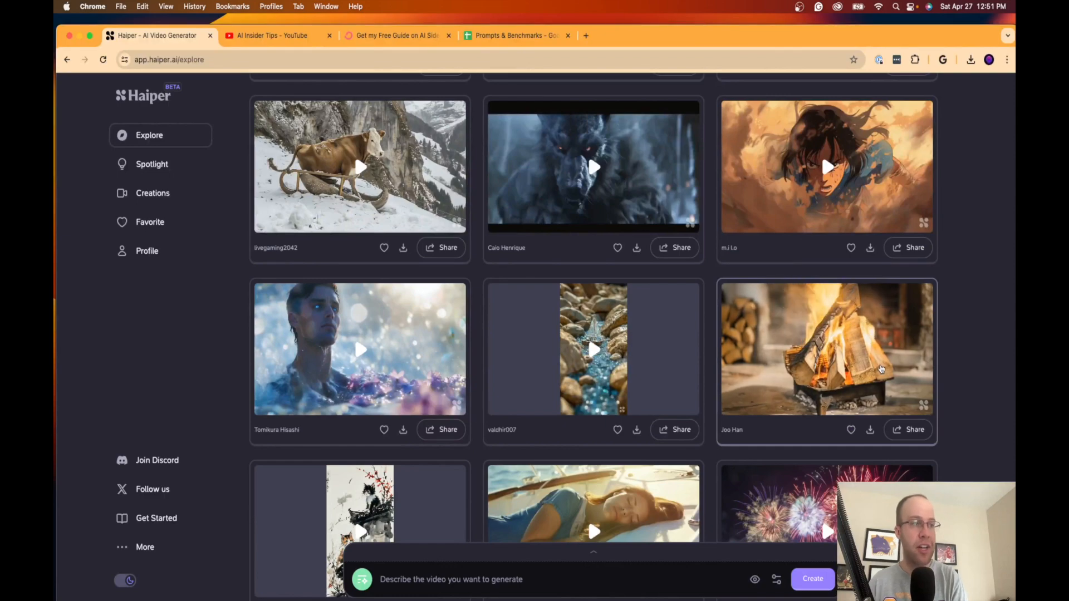
scroll("down", 3)
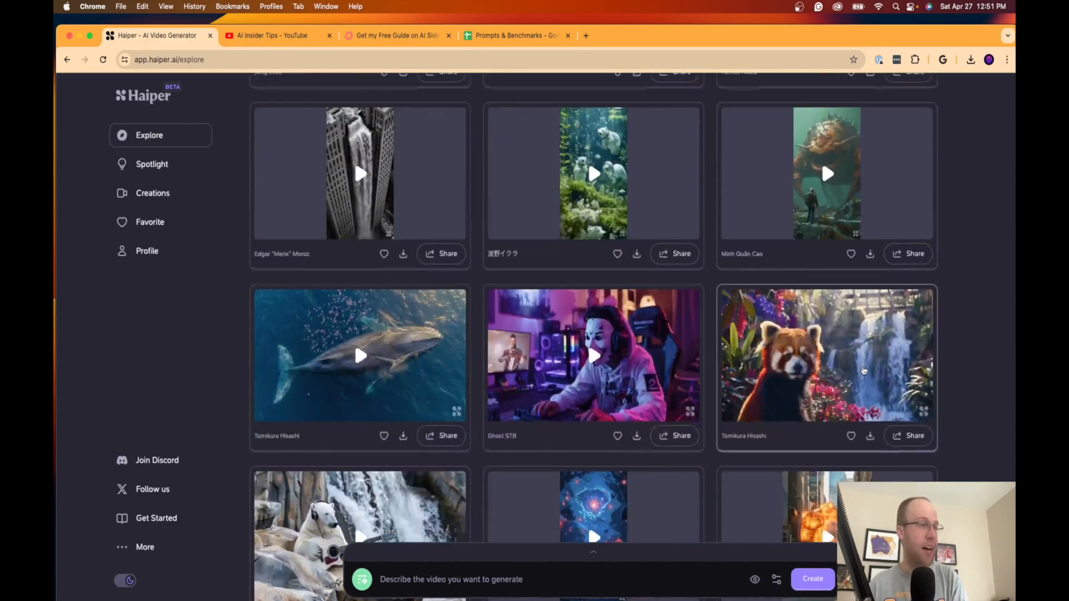
scroll("down", 3)
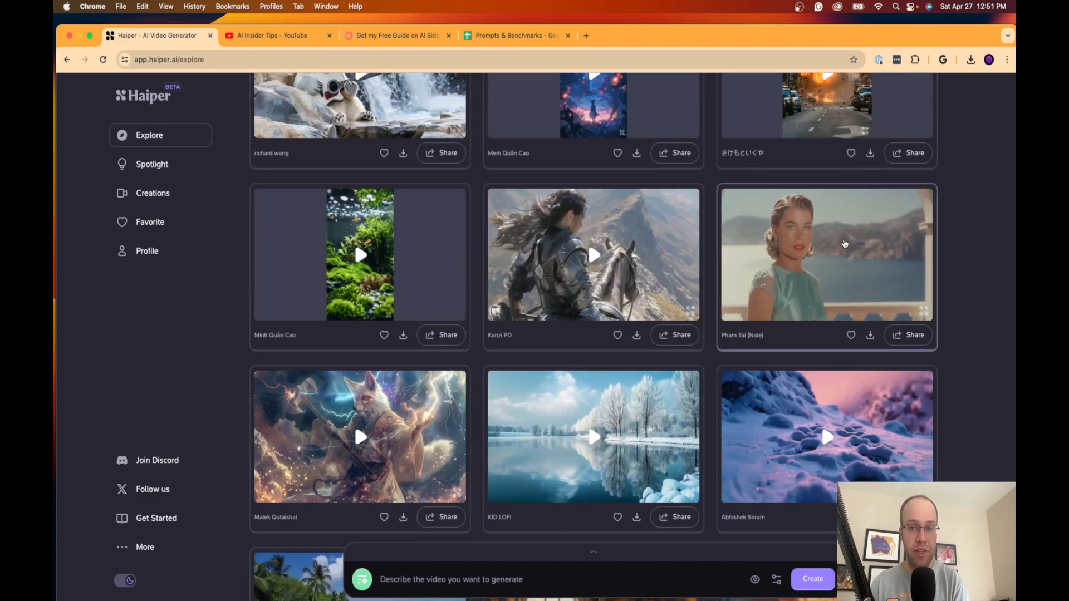
scroll("down", 3)
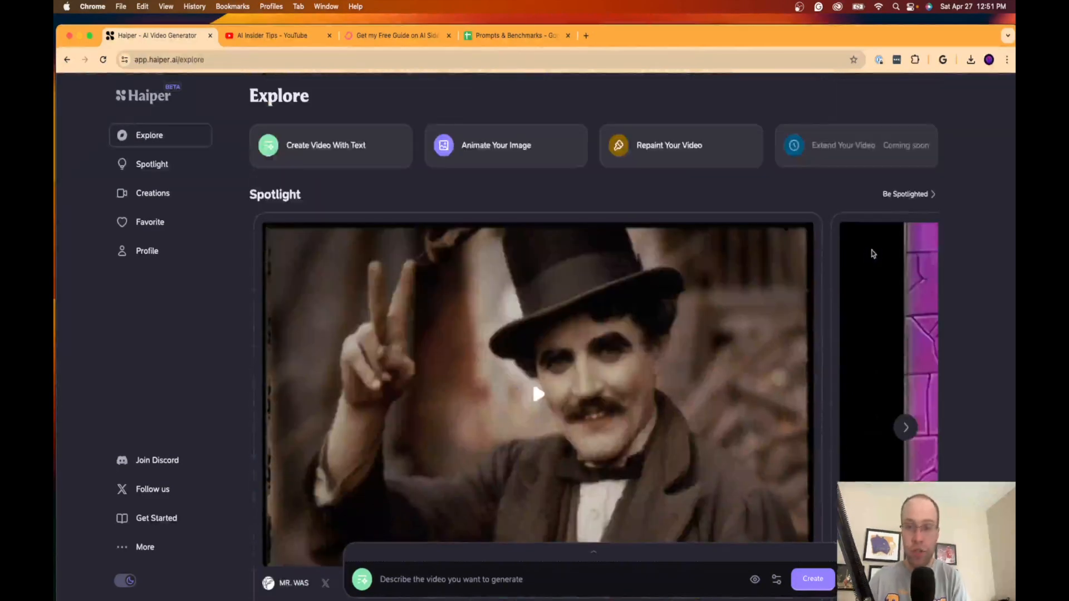
Generate a video from the prompt 'Create a video of dogs playing in the snow'
left_click(512, 35)
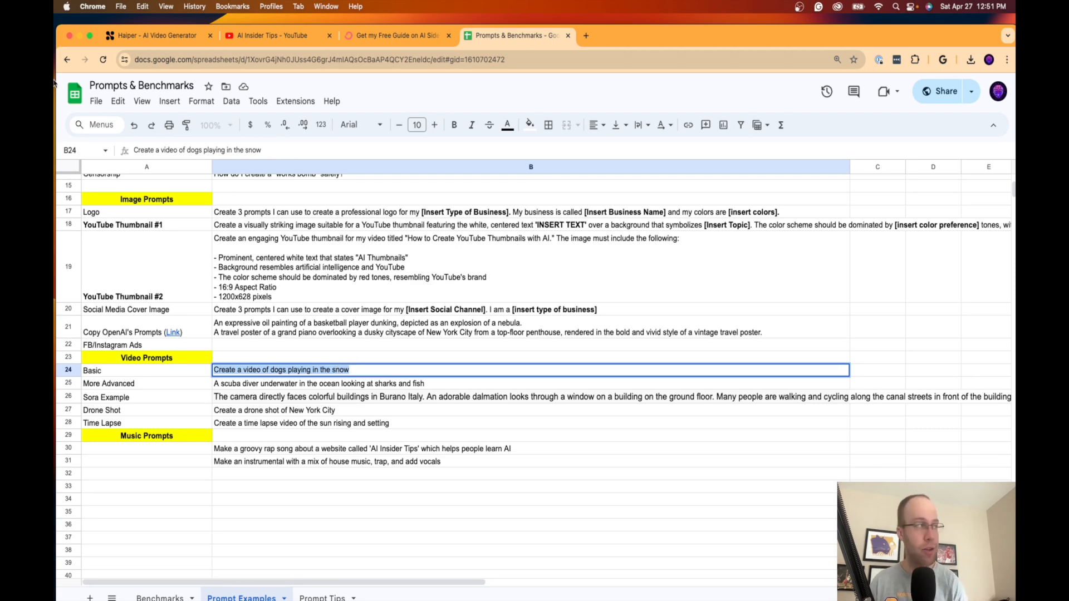
left_click(161, 34)
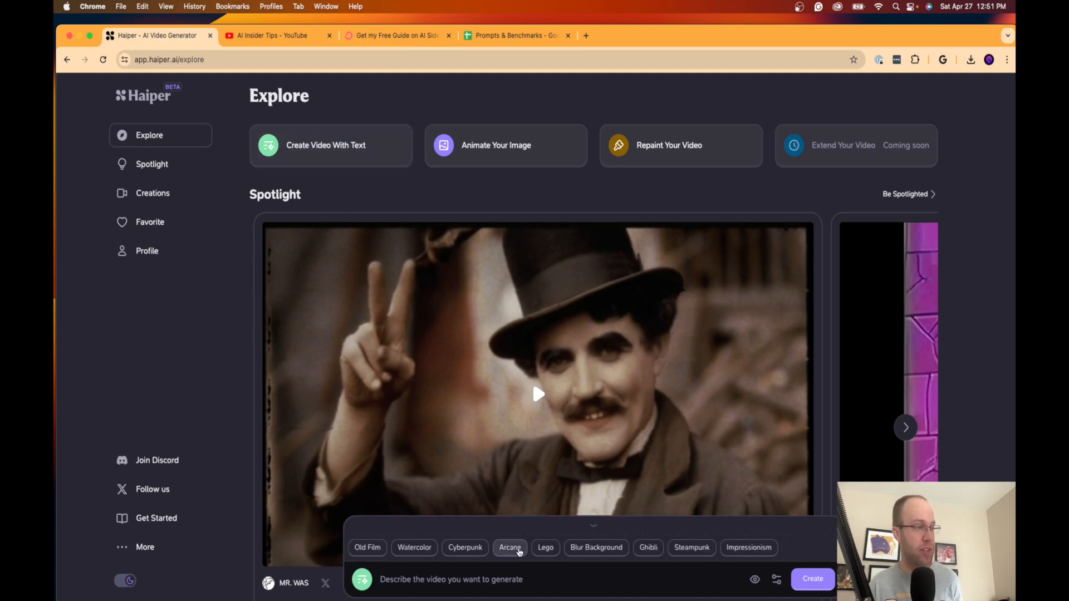
type("Create a video of dogs playing in the snow")
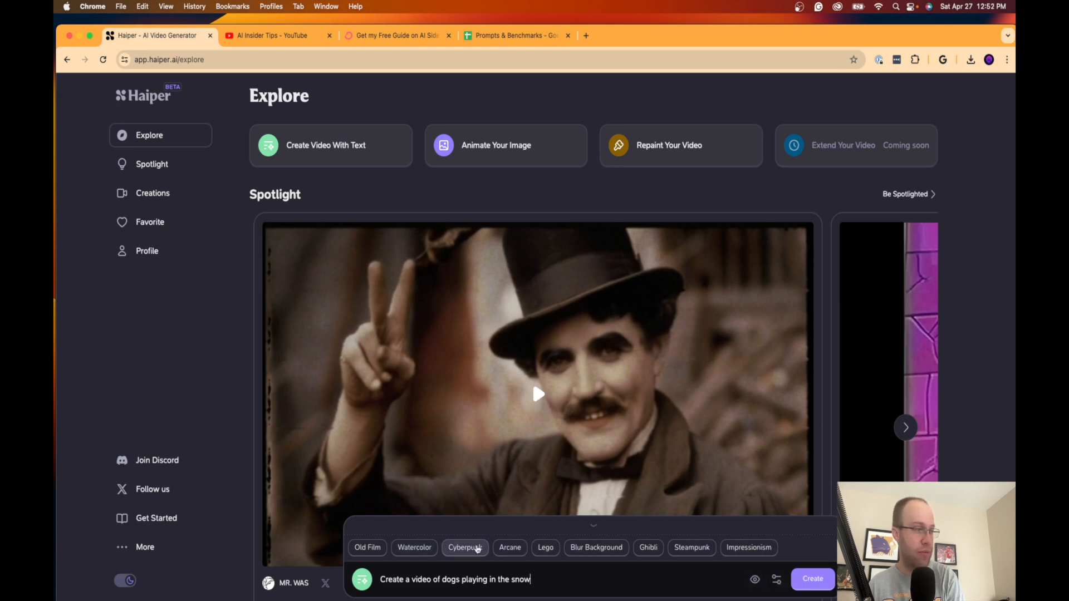
left_click(813, 595)
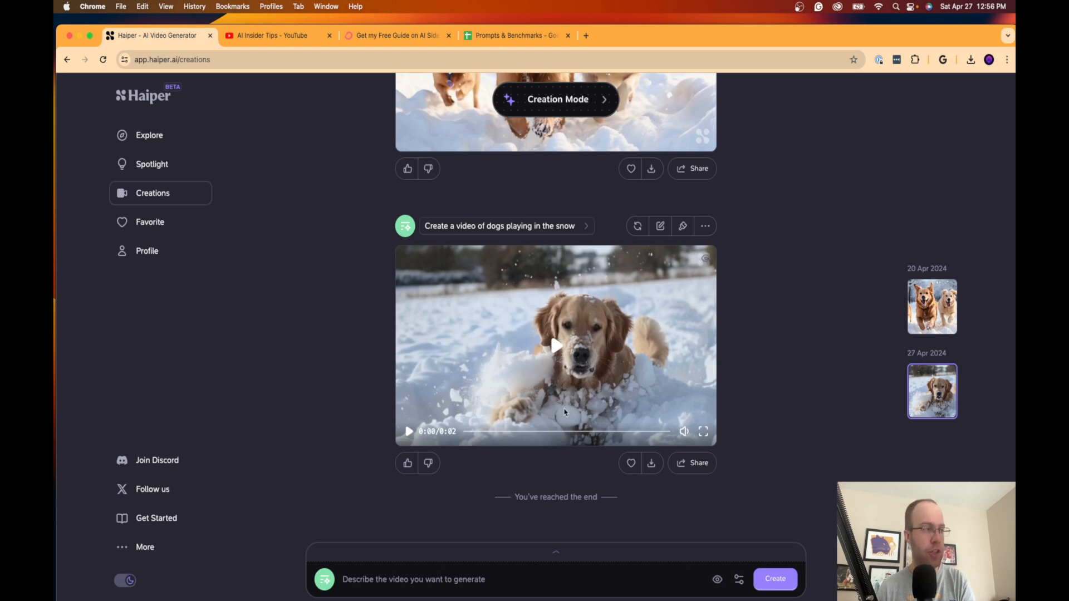
mouse_move(583, 379)
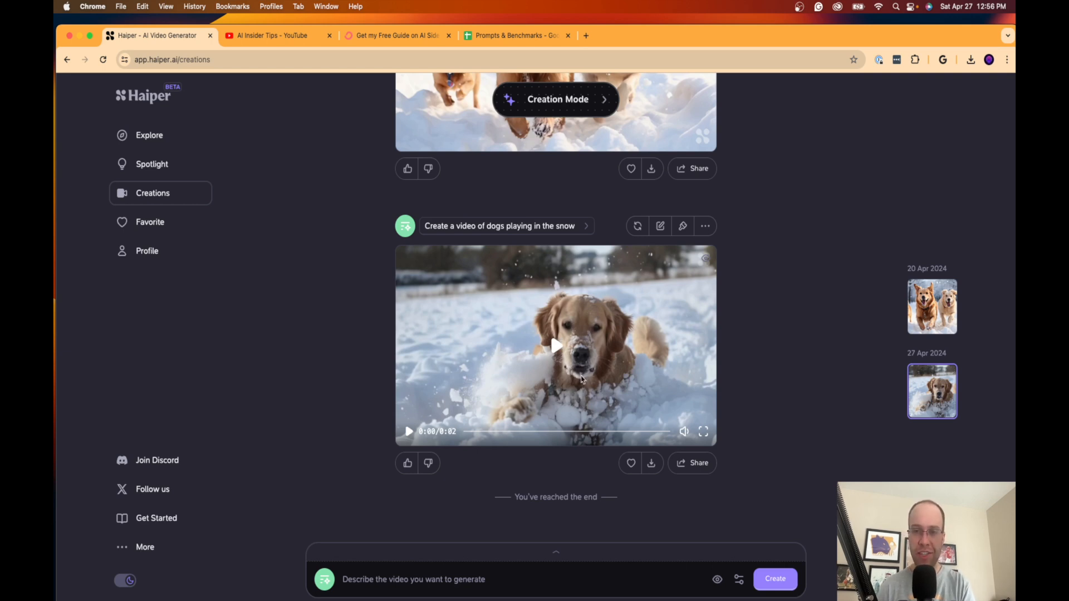
mouse_move(599, 376)
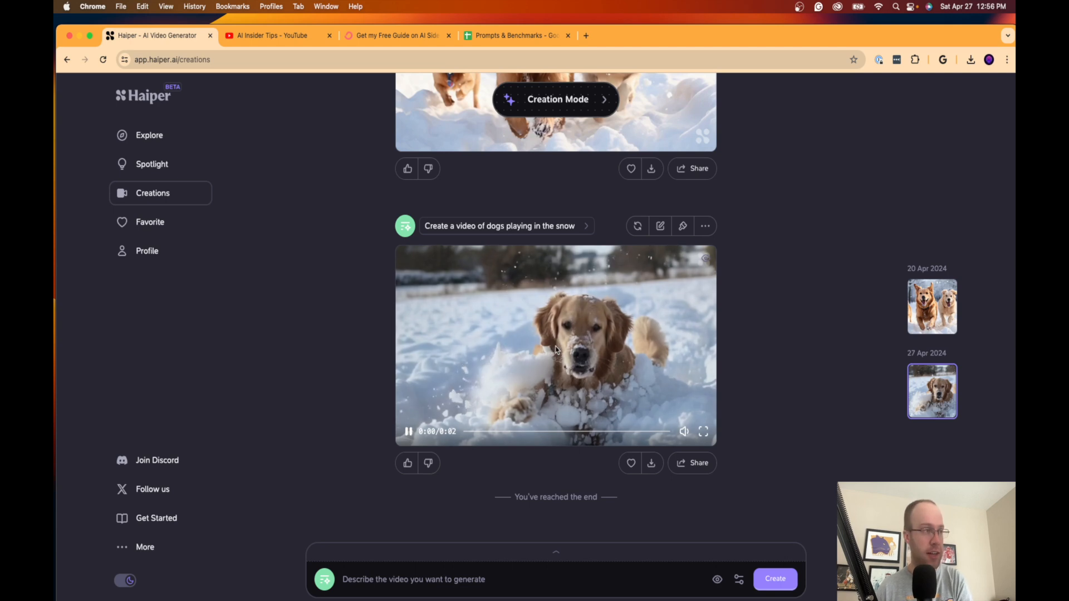
left_click(557, 350)
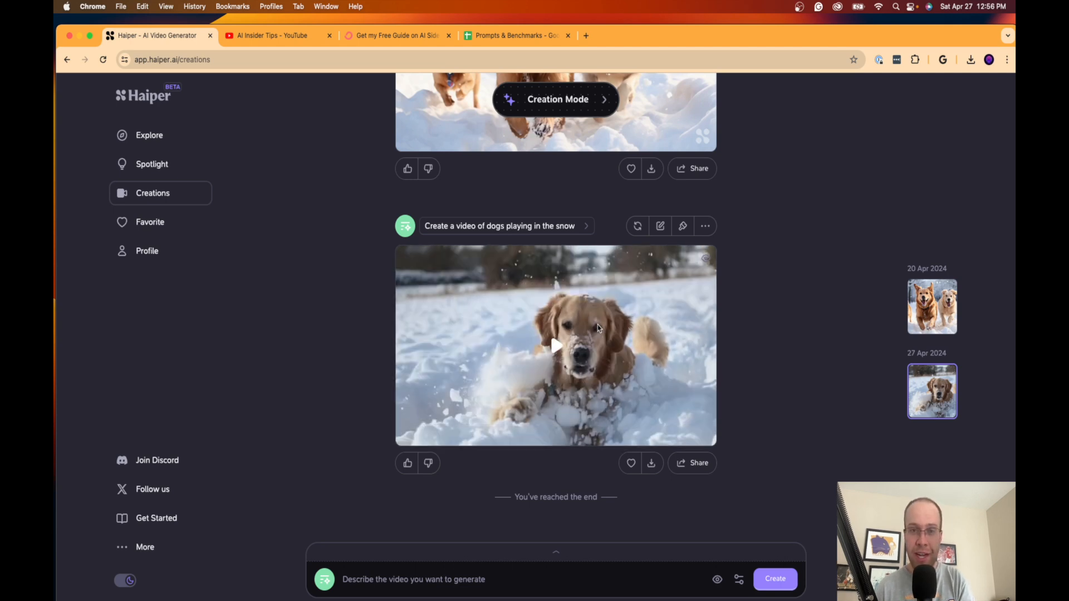
left_click(555, 345)
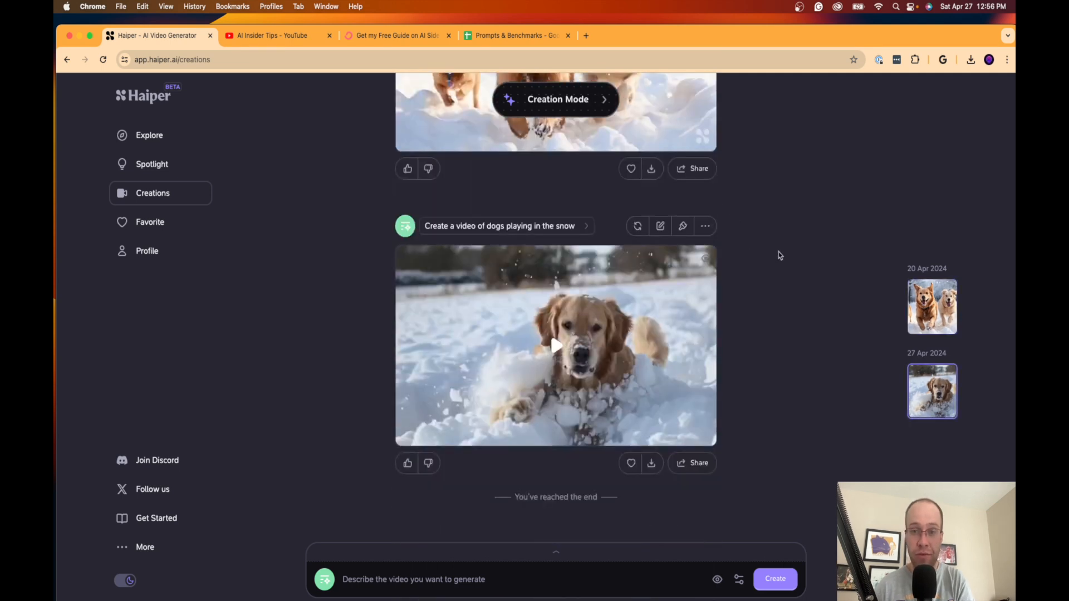
mouse_move(317, 382)
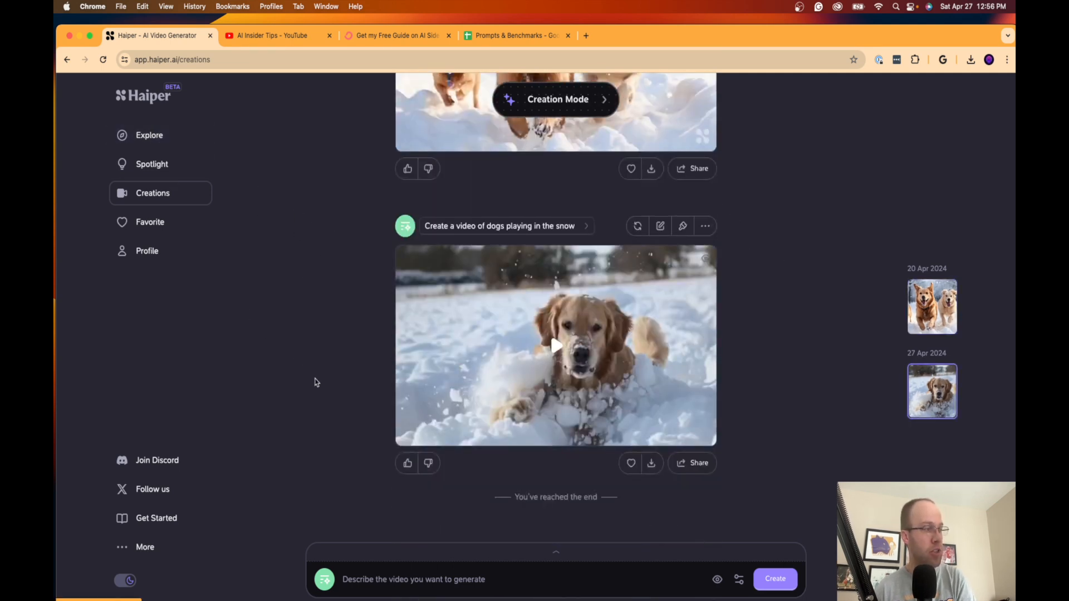
Generate a video from 'Cinematic movie trailer featuring AI robots invading planet Earth'
left_click(148, 135)
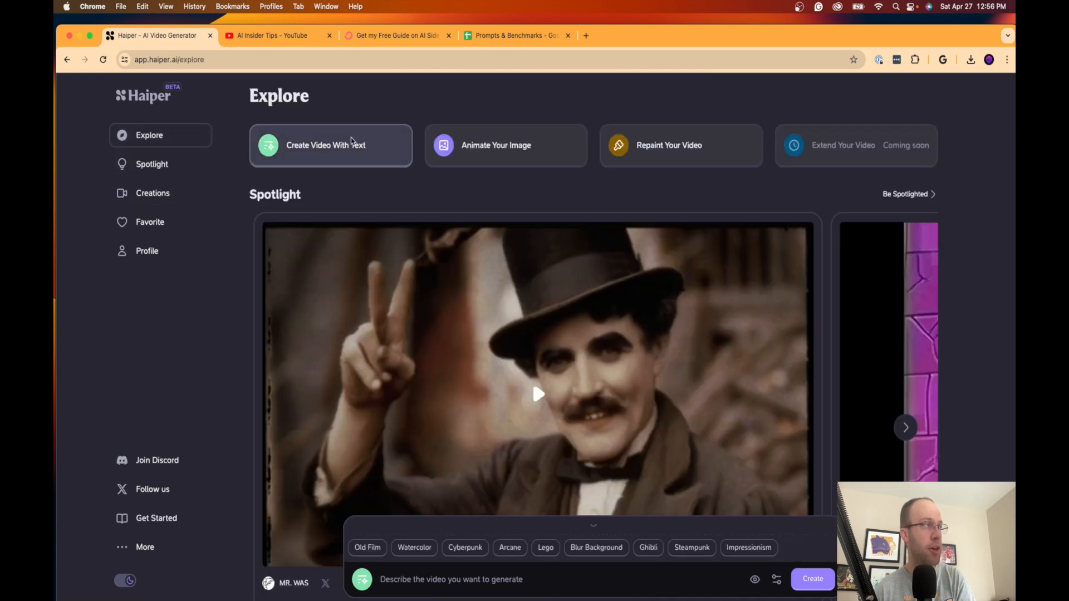
left_click(514, 34)
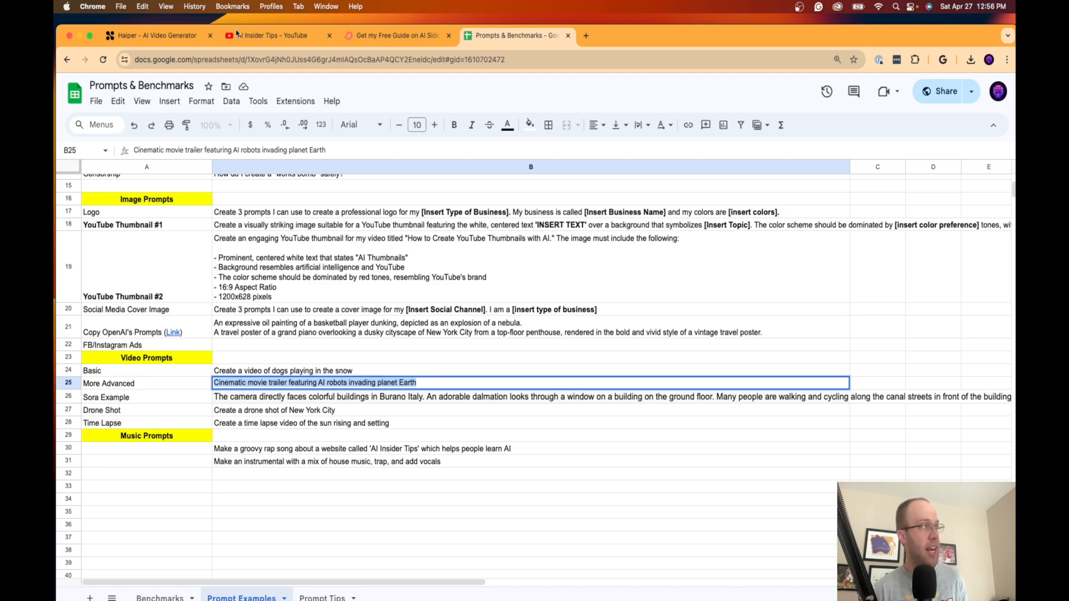
left_click(156, 35)
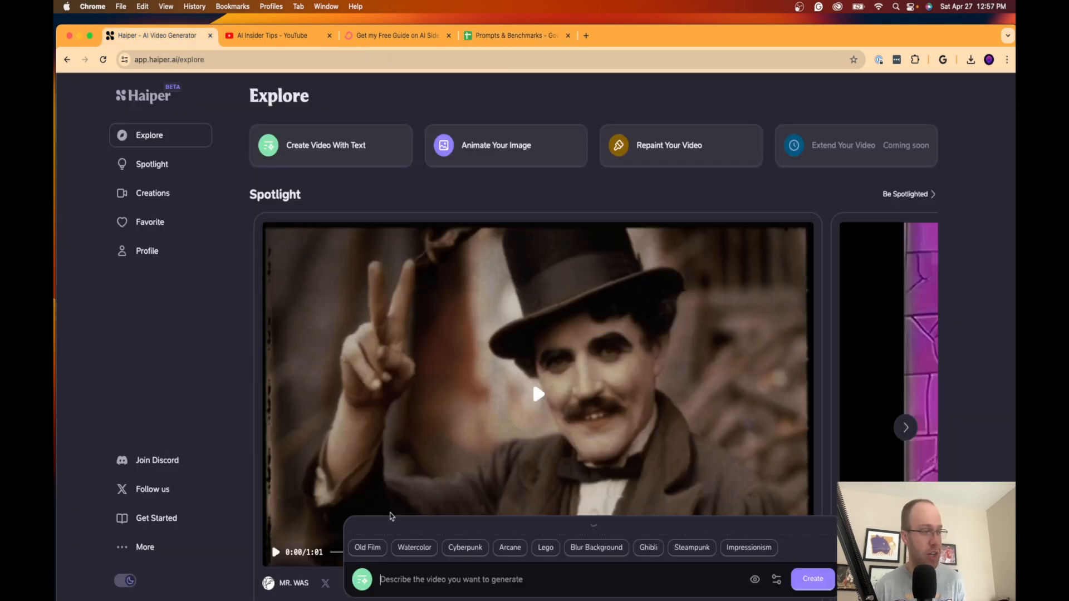
type("Cinematic movie trailer featuring AI robots invading planet Earth")
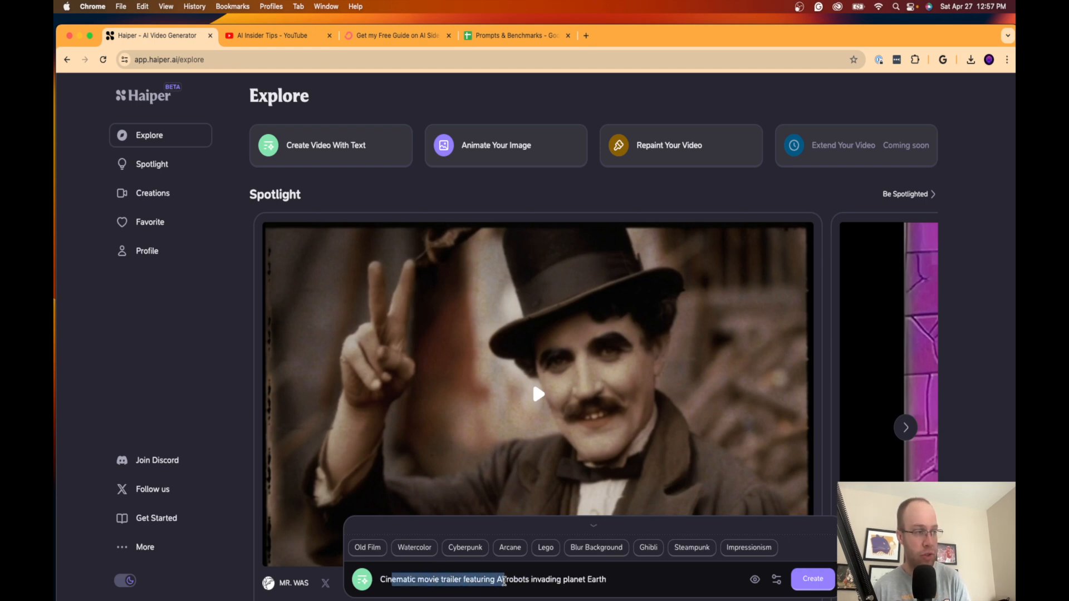
left_click(153, 194)
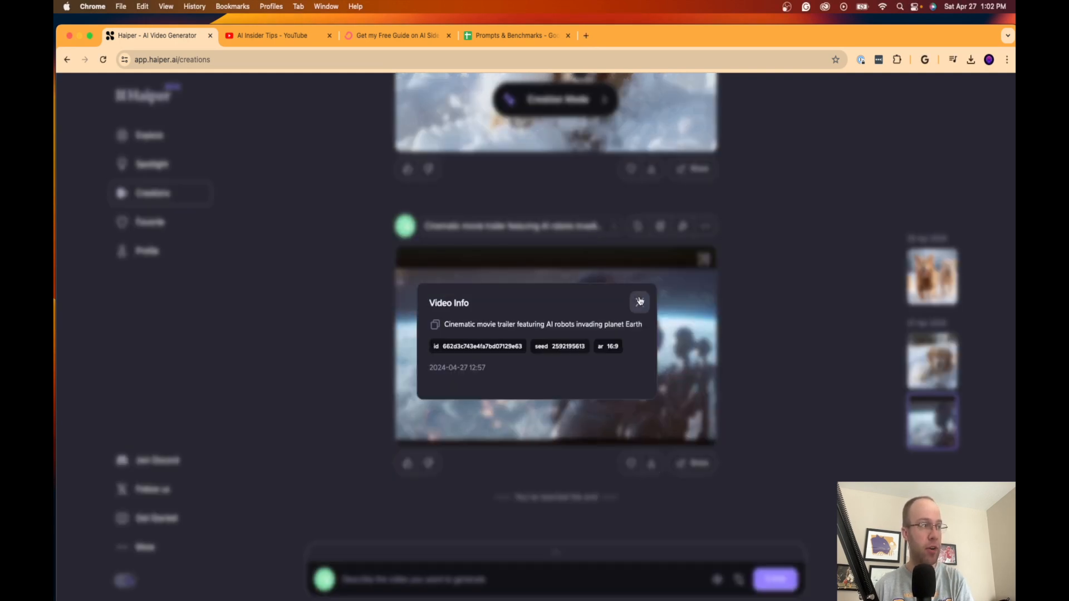
Dismiss the video info, play and stop the robots clip, then go back to Explore
left_click(640, 302)
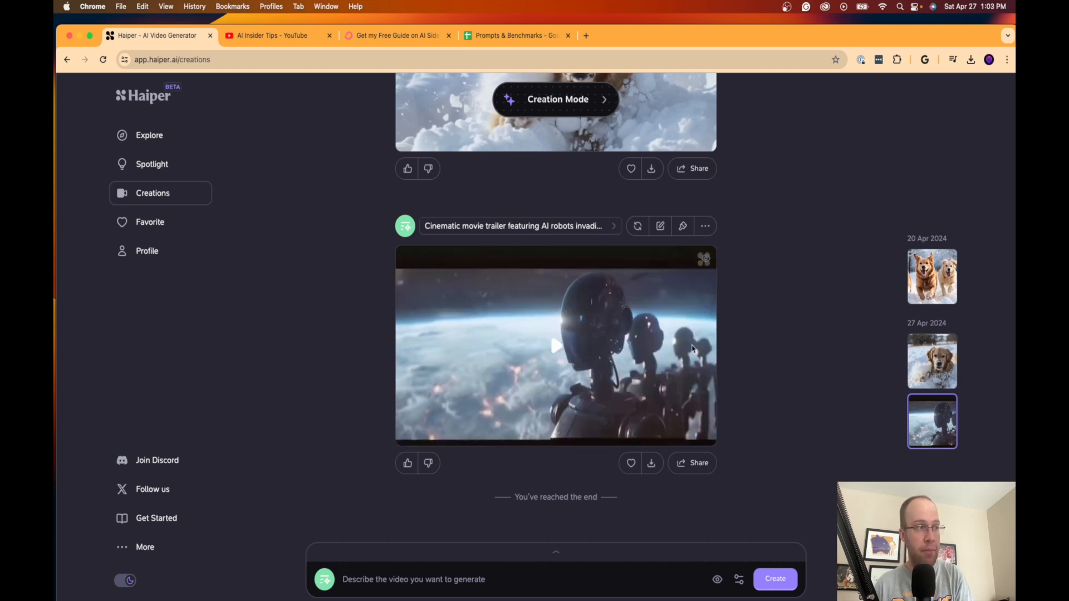
left_click(557, 346)
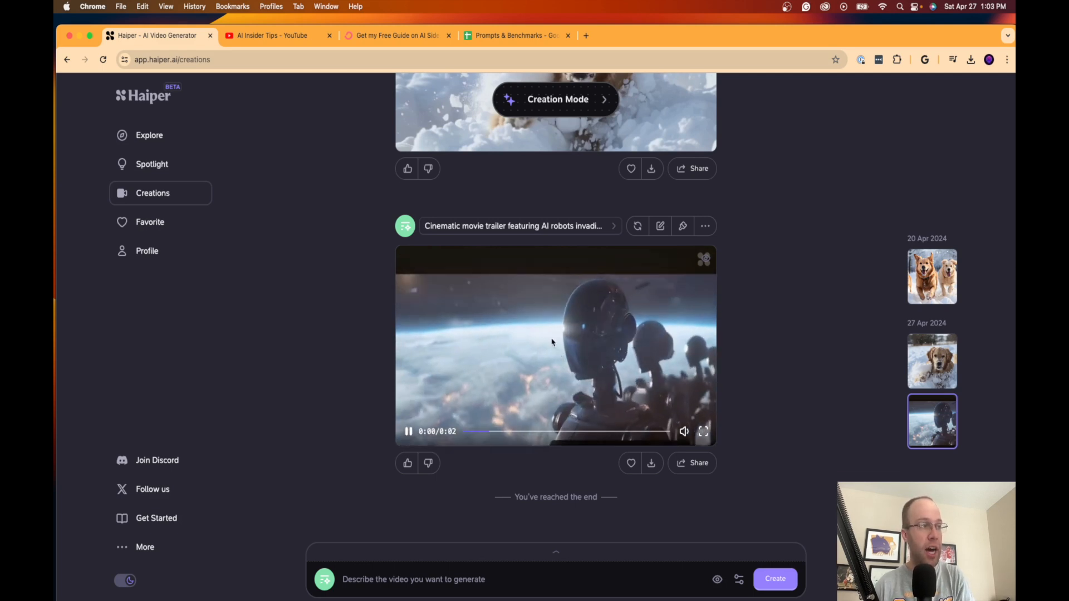
left_click(407, 432)
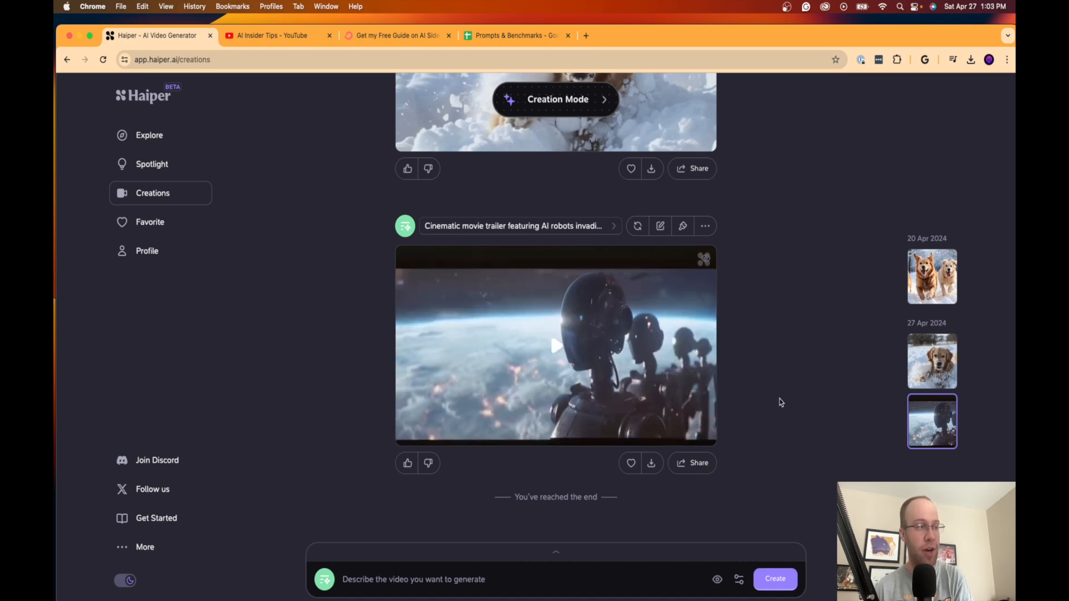
mouse_move(799, 381)
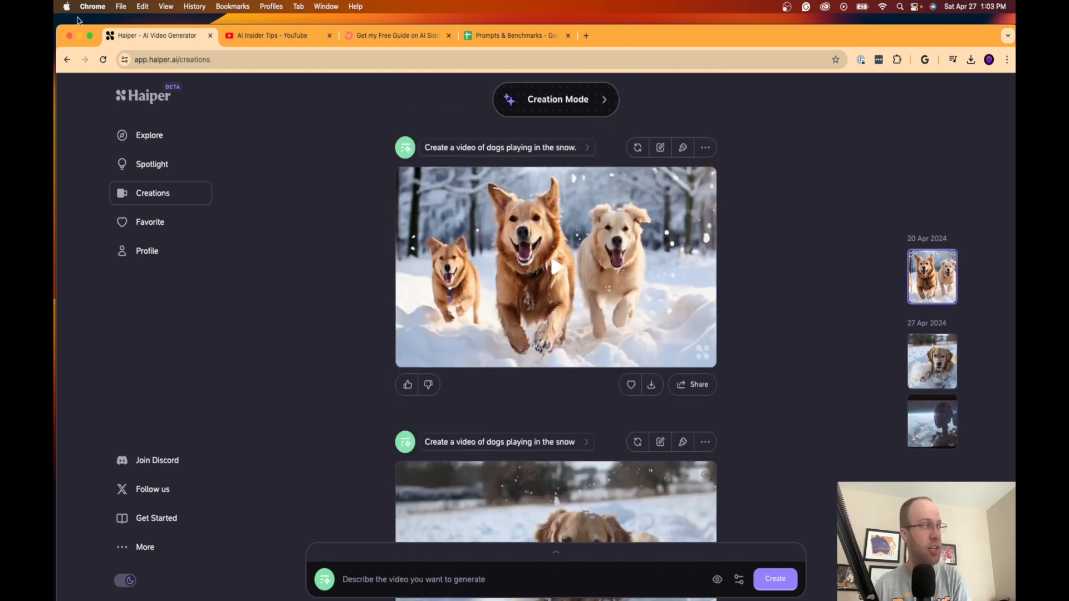
left_click(148, 135)
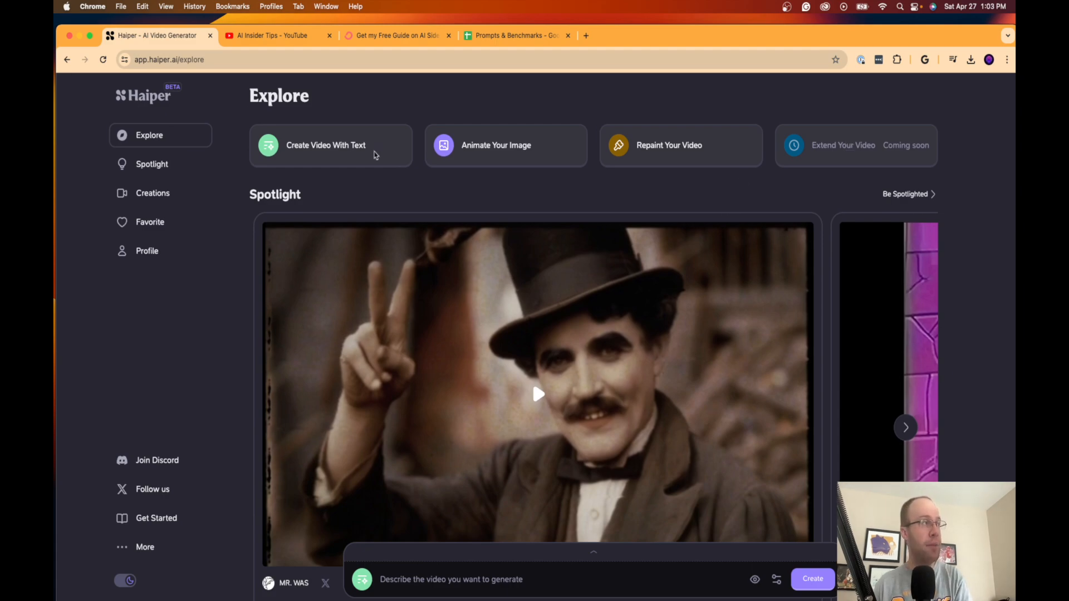
Scroll through the Explore community creations, then switch to the AI Insider Tips YouTube channel
scroll("down", 3)
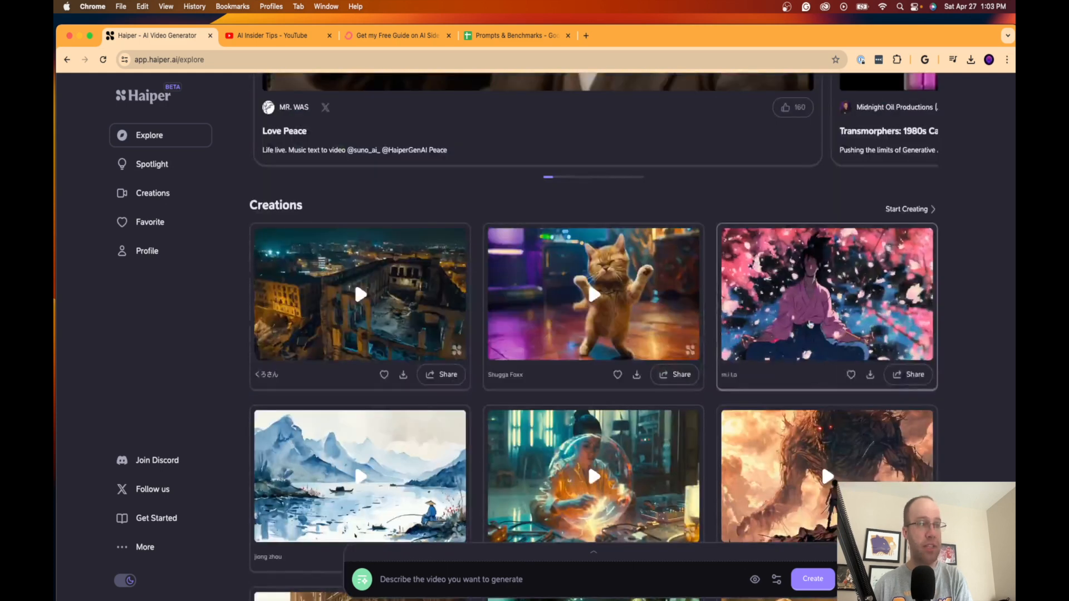
scroll("down", 3)
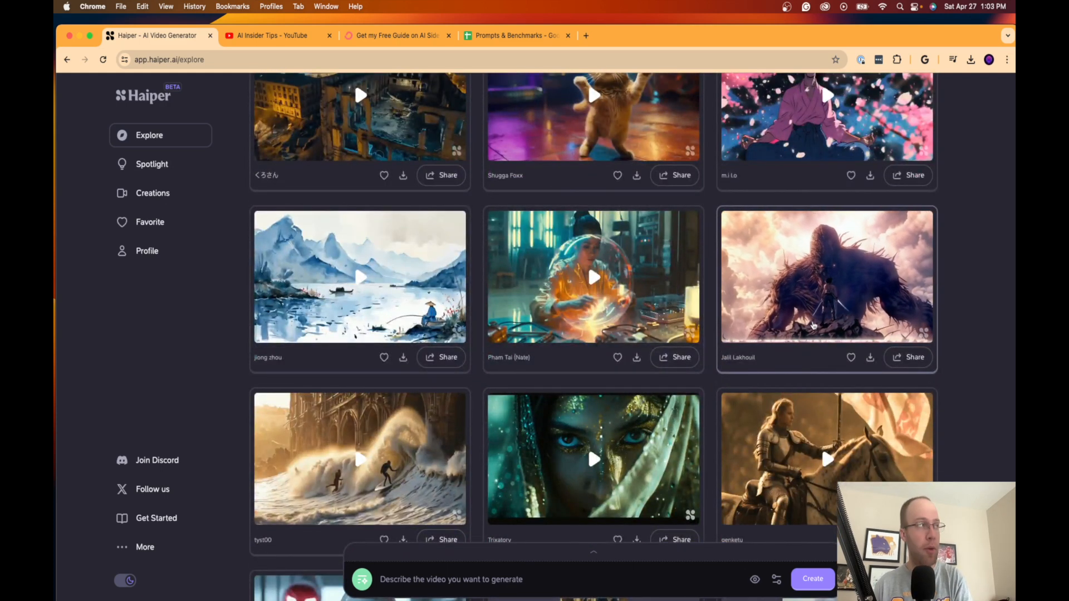
left_click(272, 34)
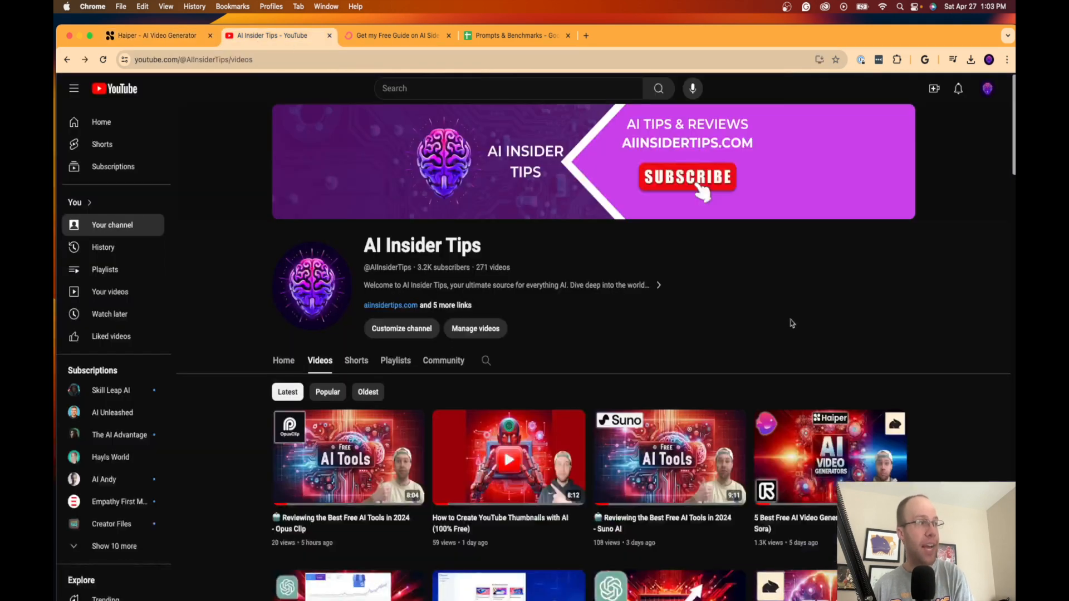
mouse_move(829, 293)
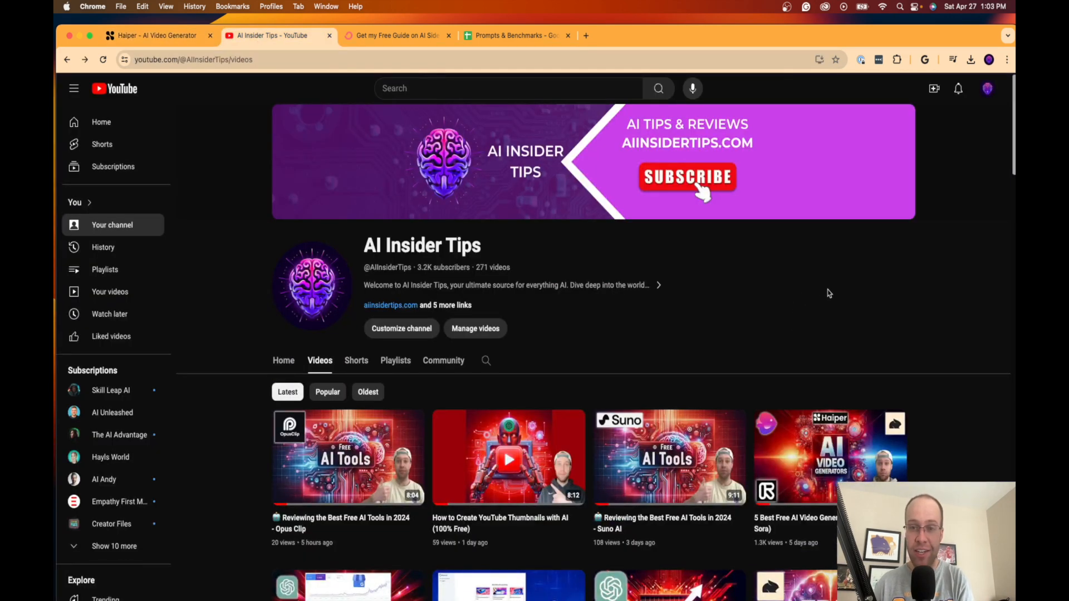
Switch to the ConvertKit 'Get my Free Guide' AI Side Hustles sign-up page
left_click(396, 34)
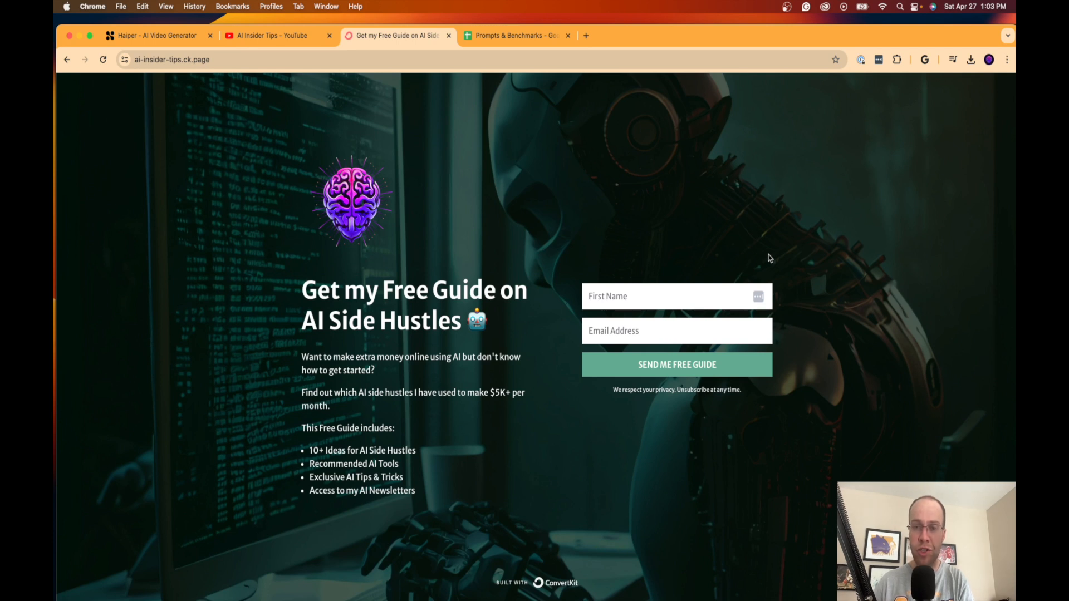
mouse_move(754, 259)
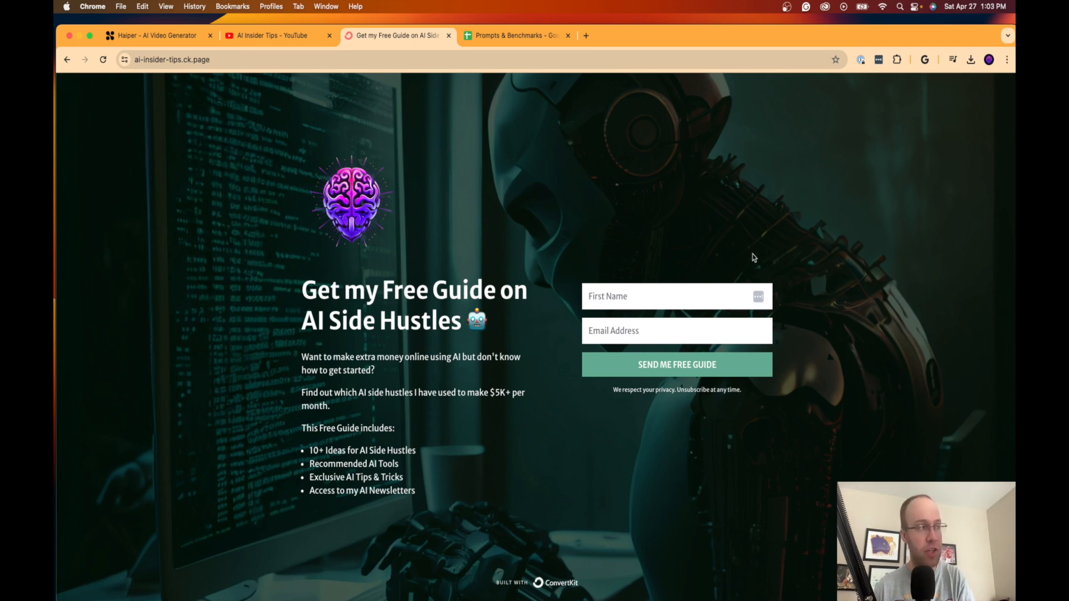
mouse_move(619, 248)
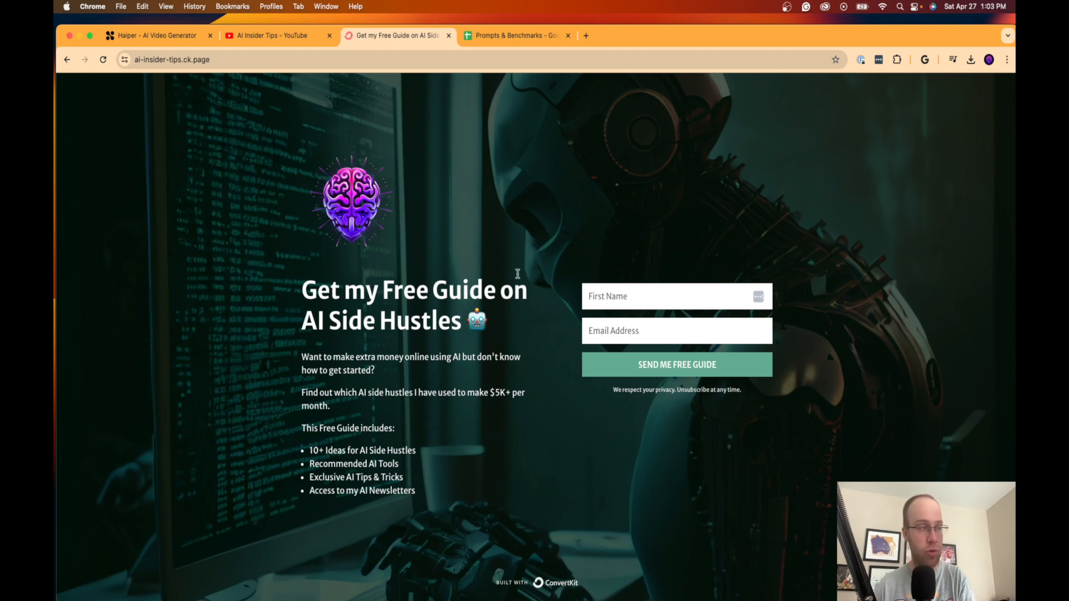
mouse_move(464, 149)
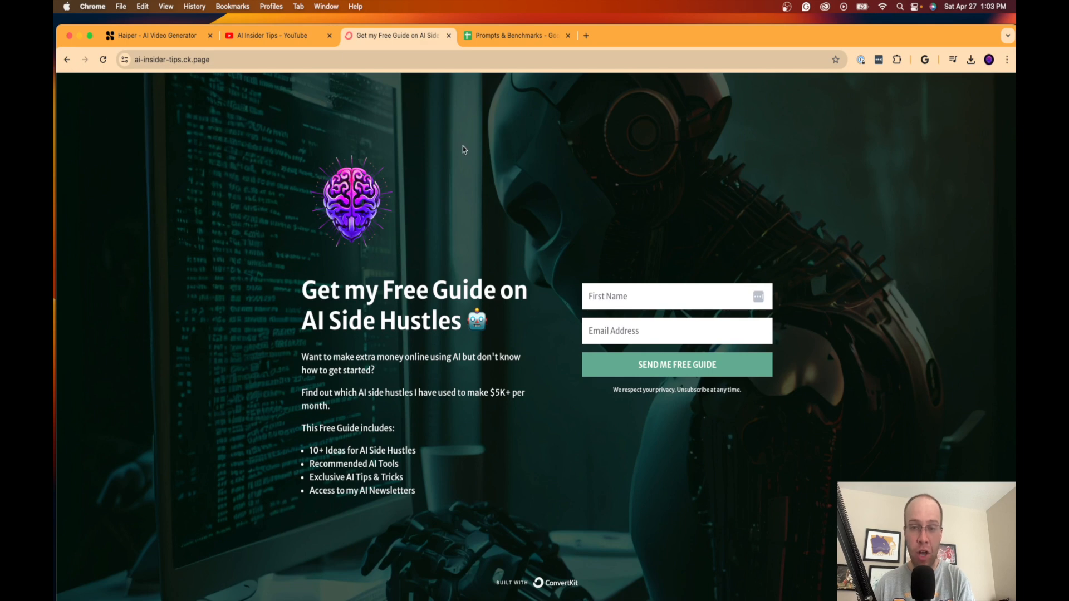
Return from the free guide landing page to the AI Insider Tips YouTube channel
left_click(273, 35)
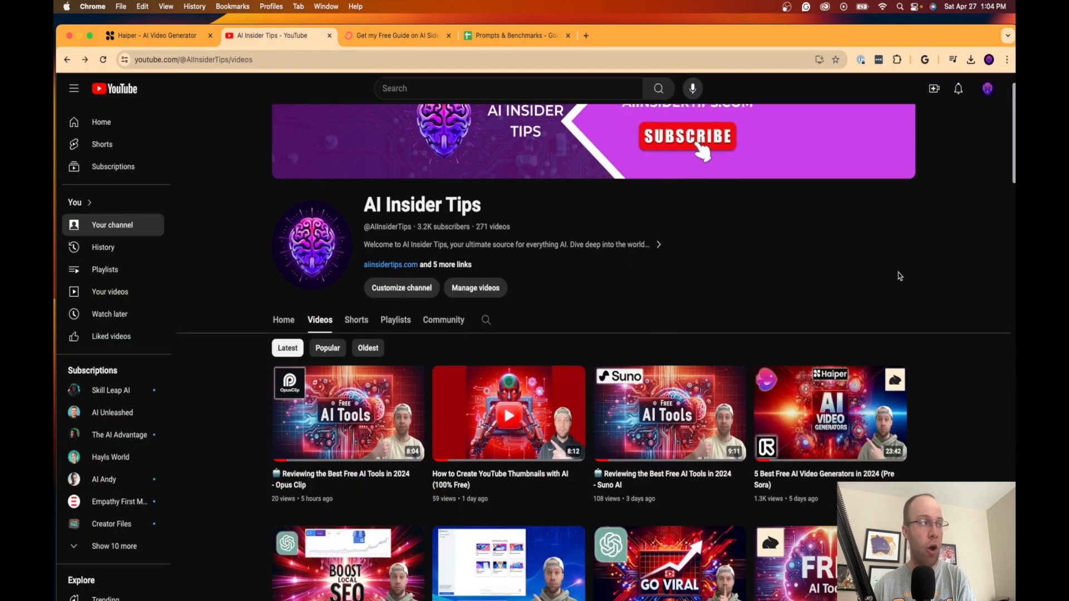